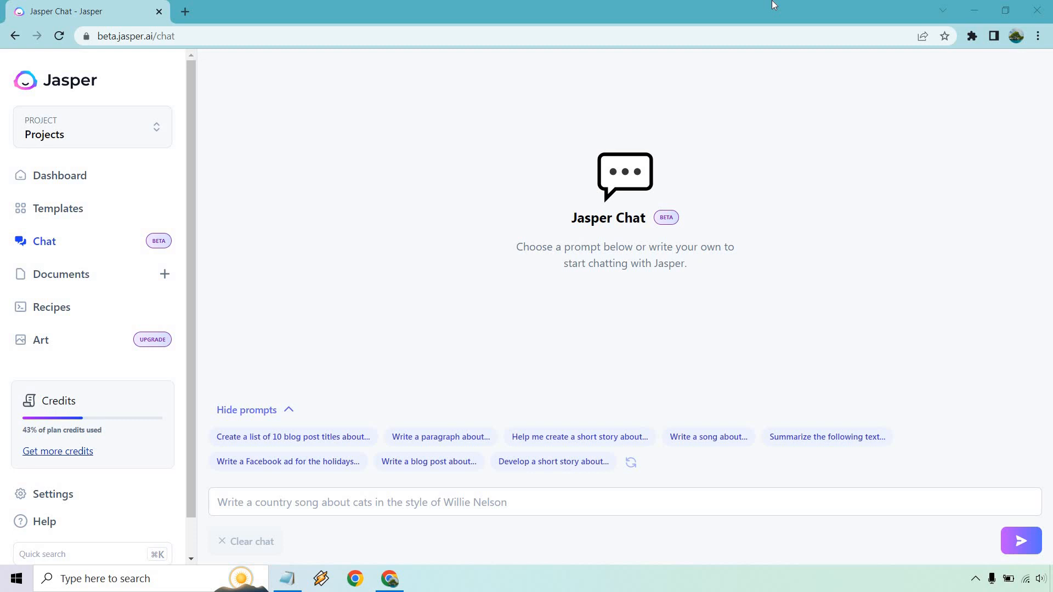
pyautogui.moveTo(114, 403)
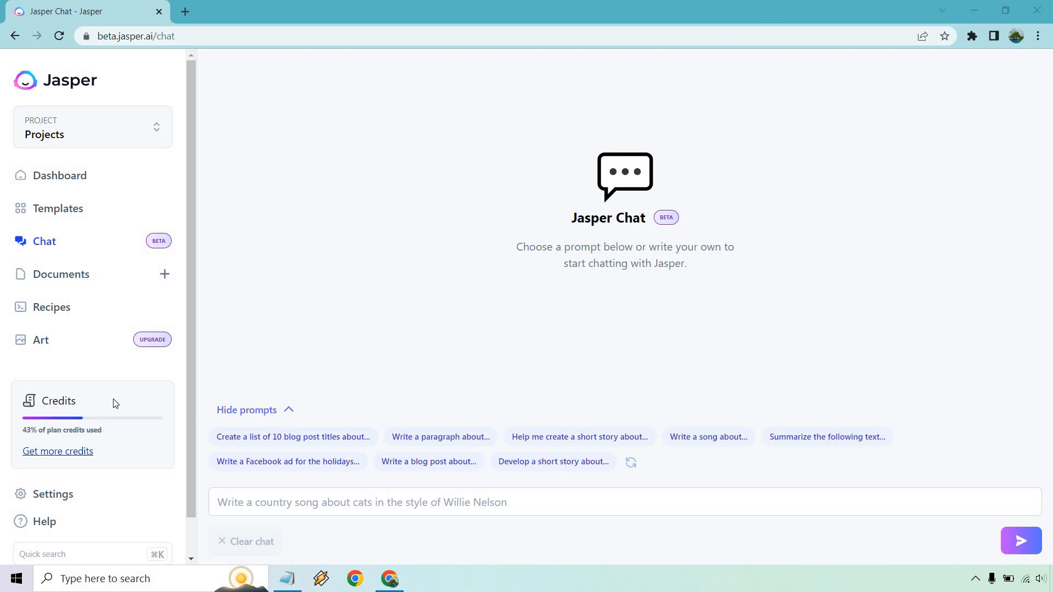
pyautogui.moveTo(368, 338)
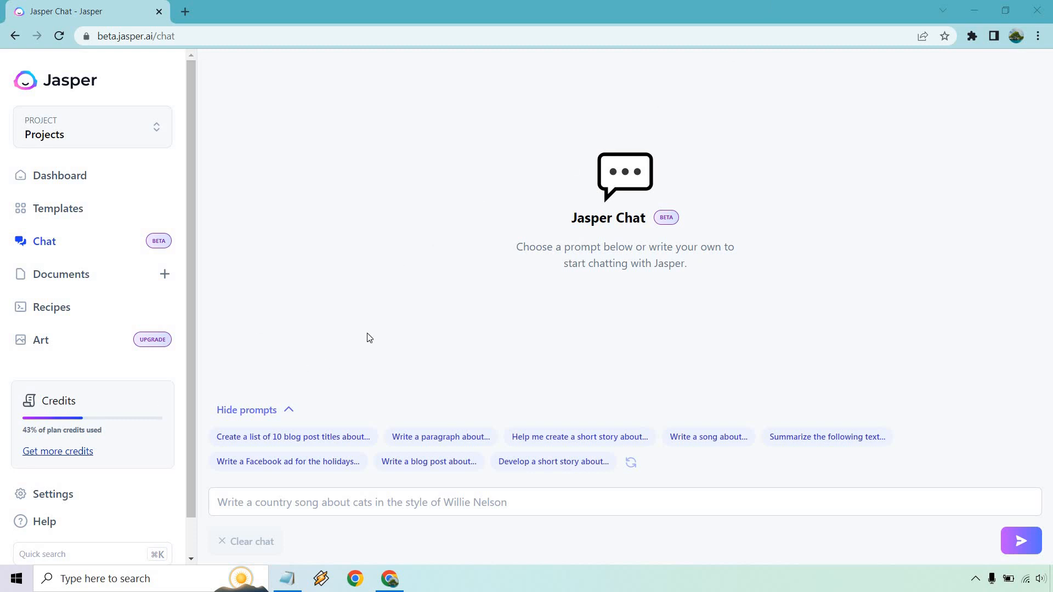
pyautogui.moveTo(338, 355)
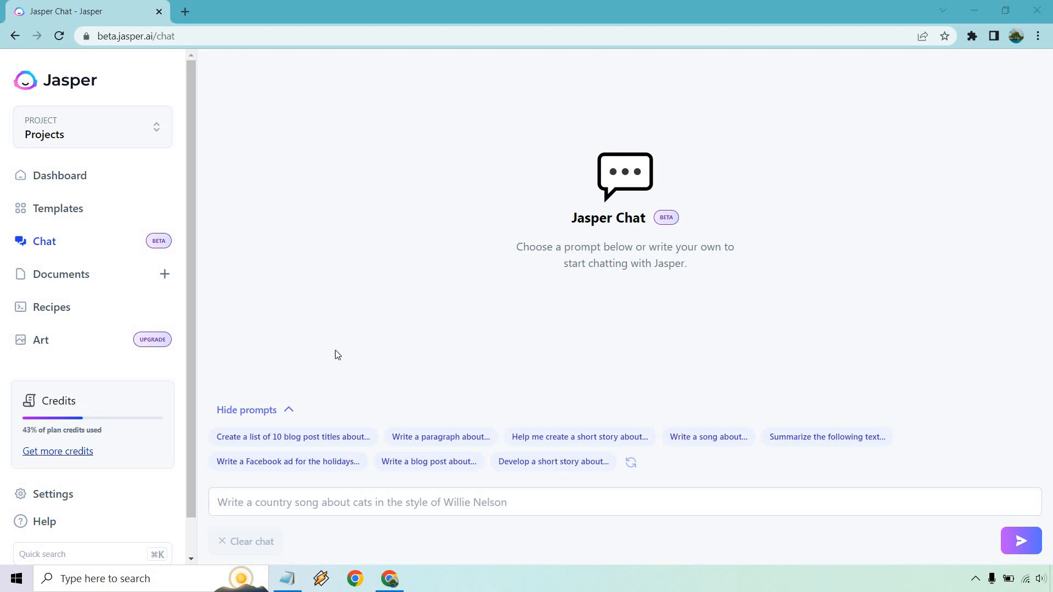
pyautogui.moveTo(380, 335)
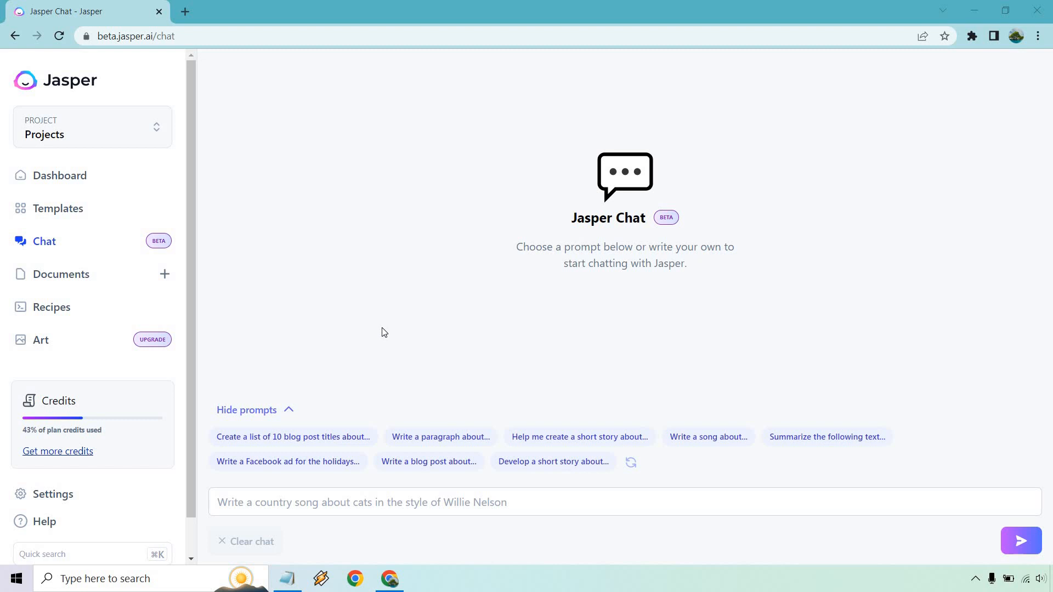
pyautogui.moveTo(455, 302)
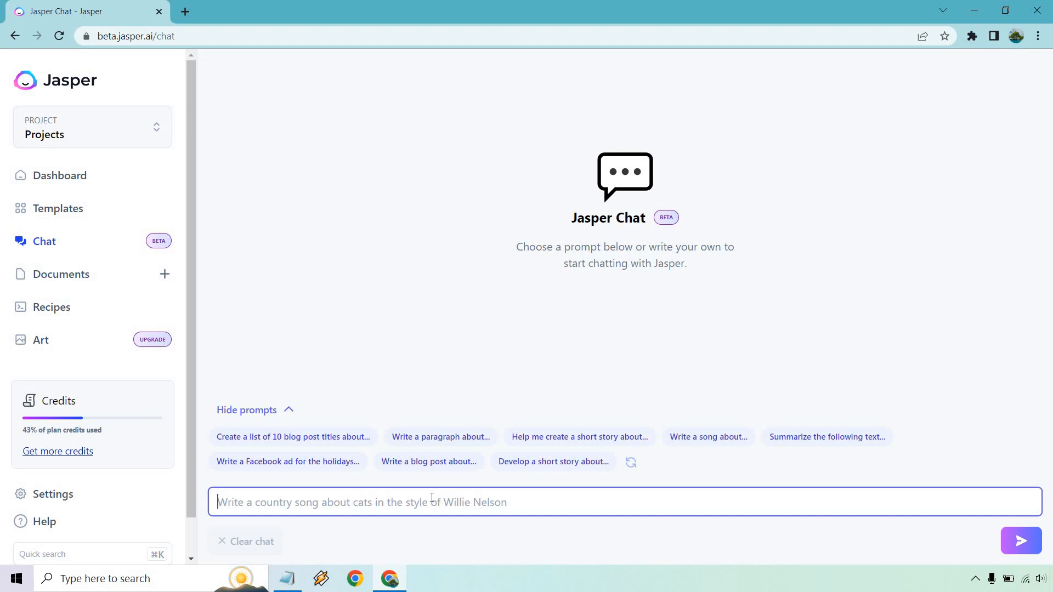
# Draft the prompt 'Talk about the fears and struggles when it comes to starting an online business.'.
pyautogui.write('Talk ab')
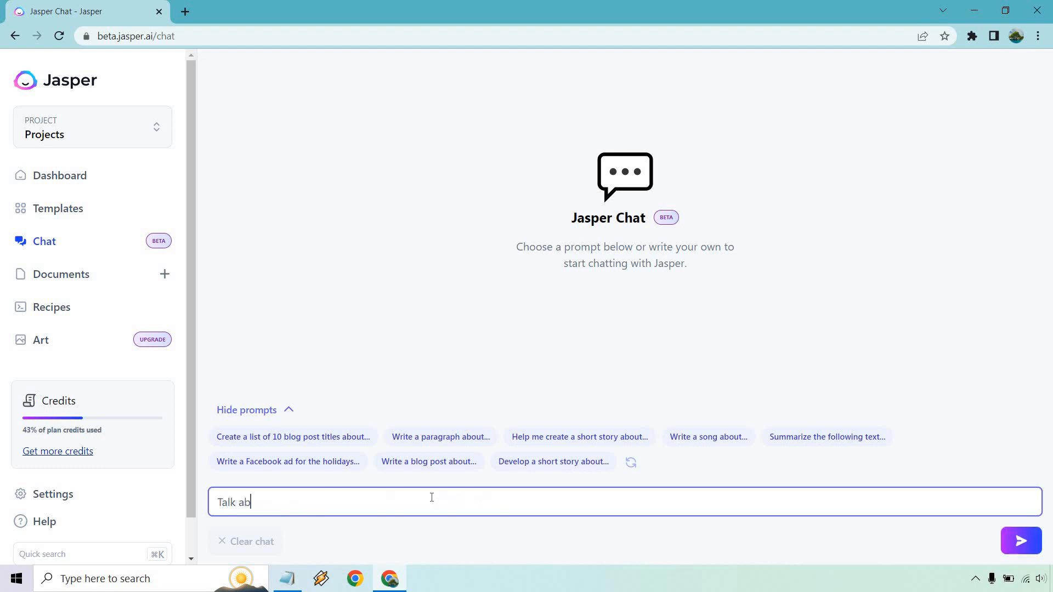
pyautogui.write('out the fears a')
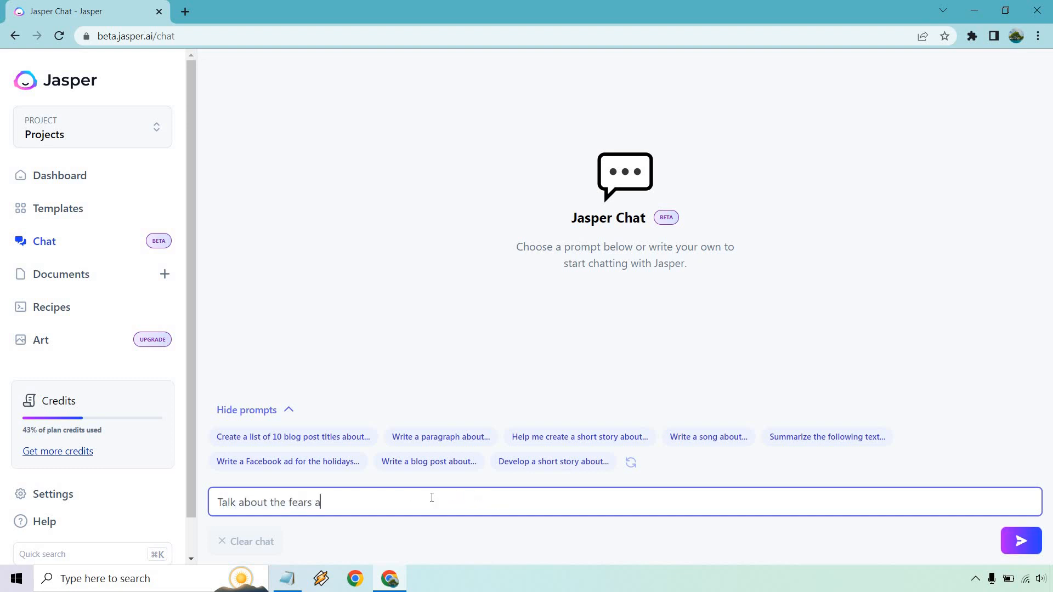
pyautogui.write('nd strug')
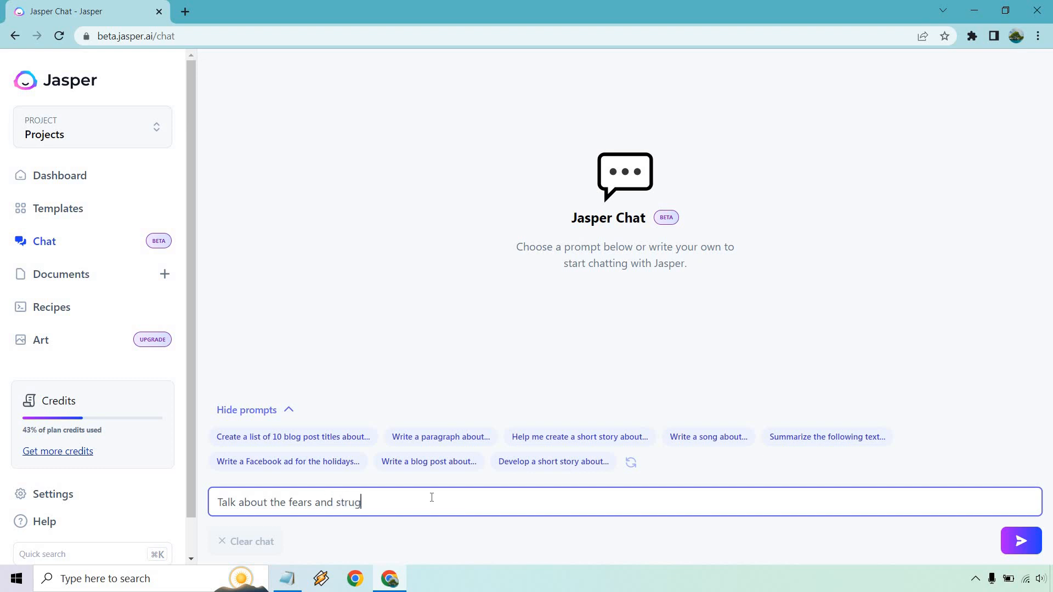
pyautogui.write('gles when it comes to')
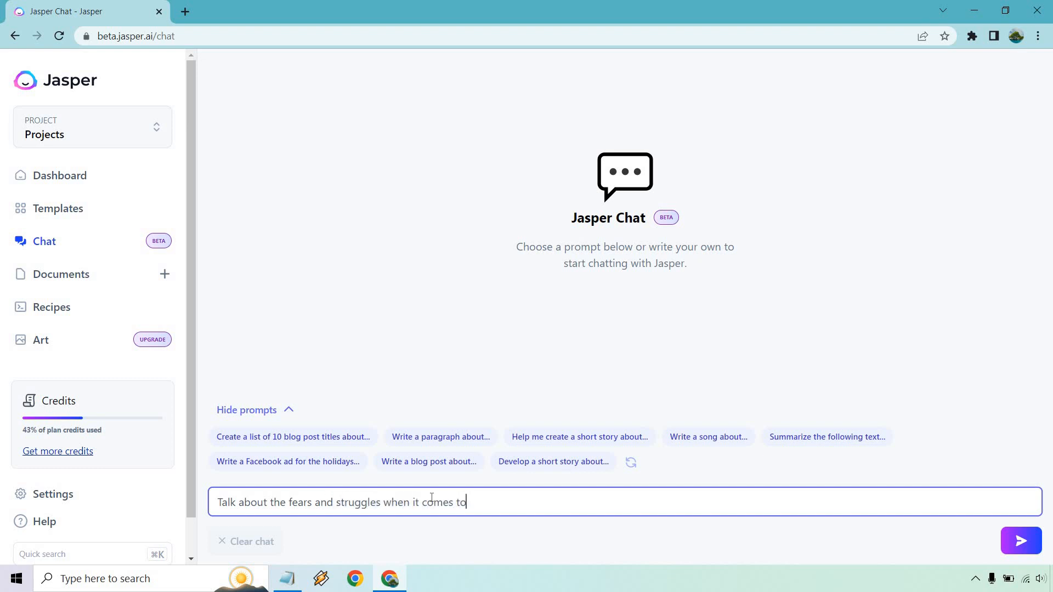
pyautogui.write('build')
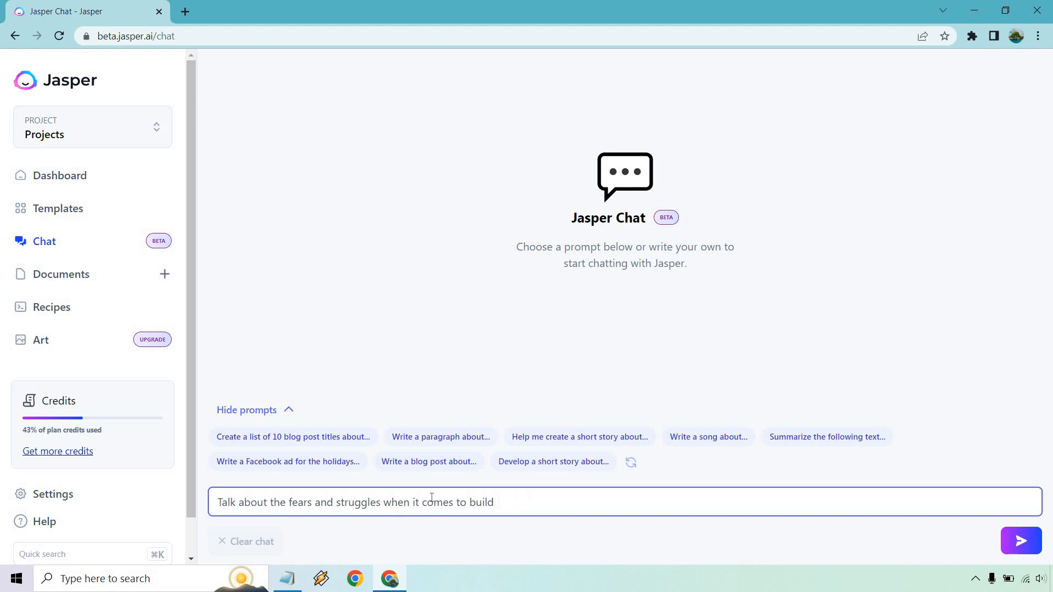
pyautogui.write('starting')
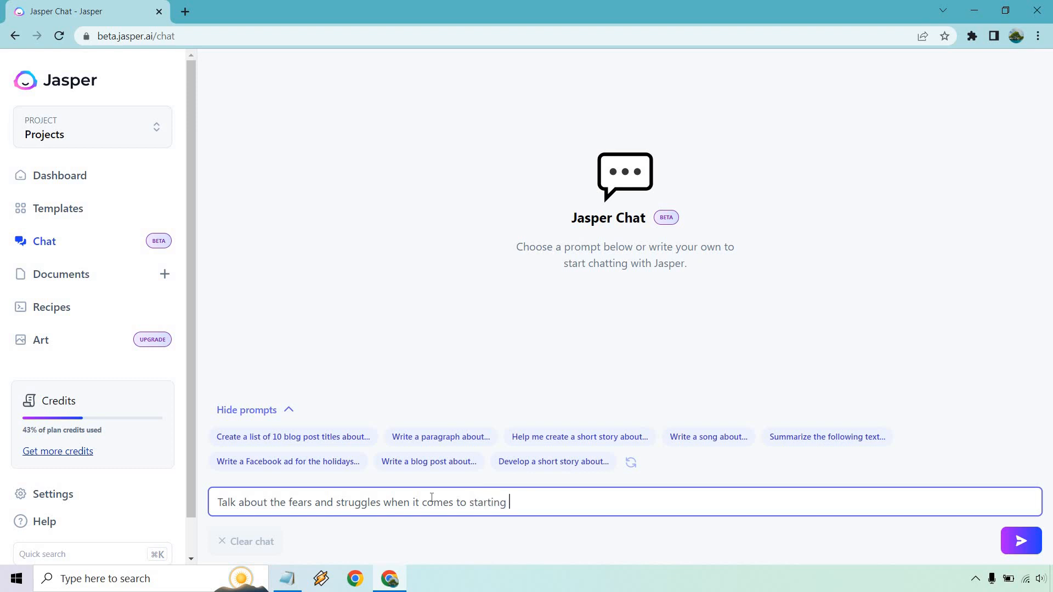
pyautogui.write('an onlin eb')
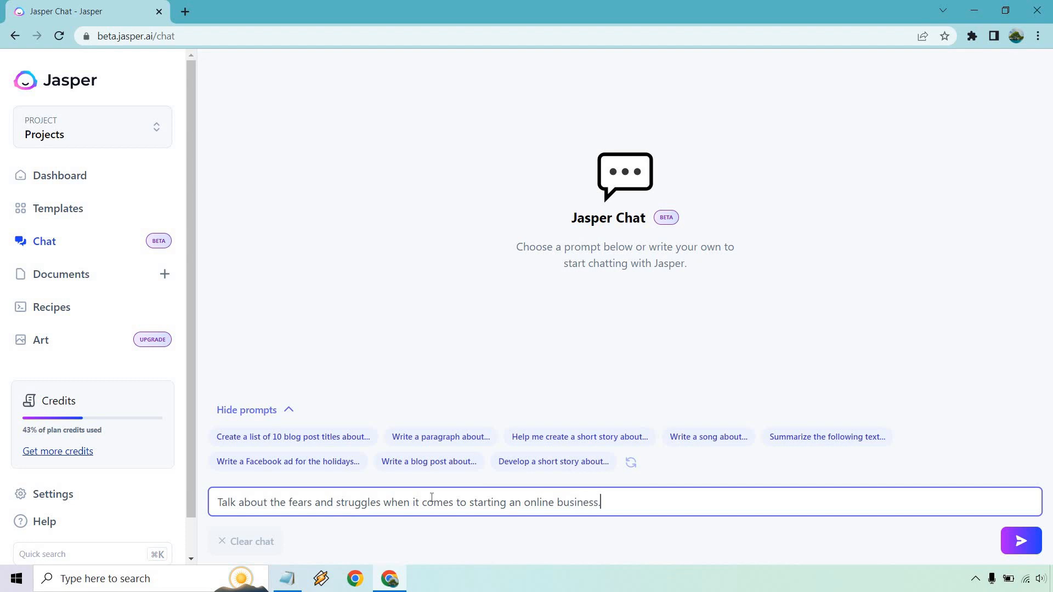
pyautogui.moveTo(1021, 541)
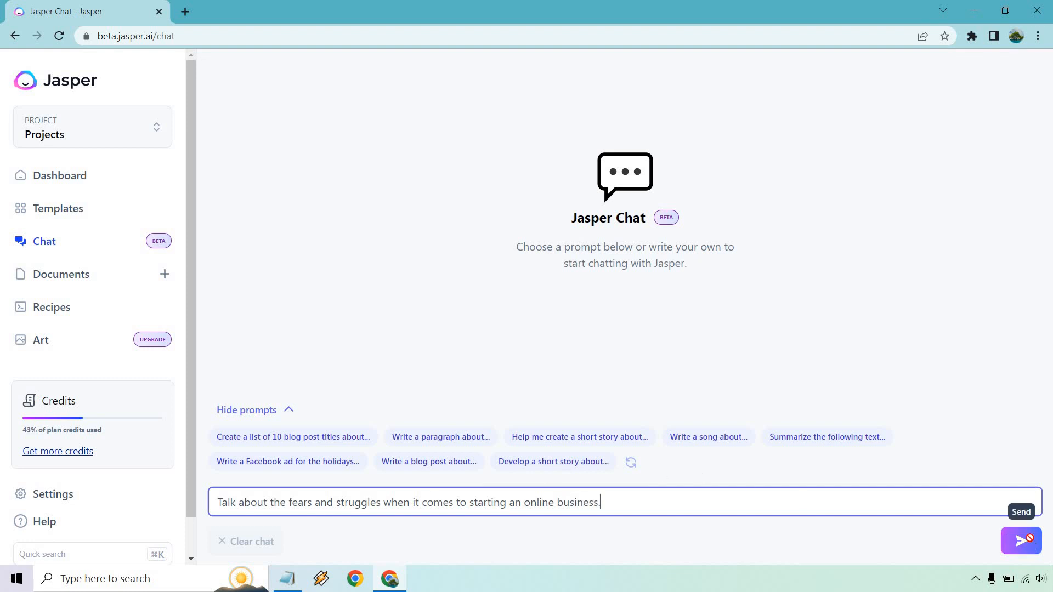
# Send the online-business prompt and get Jasper's paragraph on entrepreneurial fears.
pyautogui.click(1021, 541)
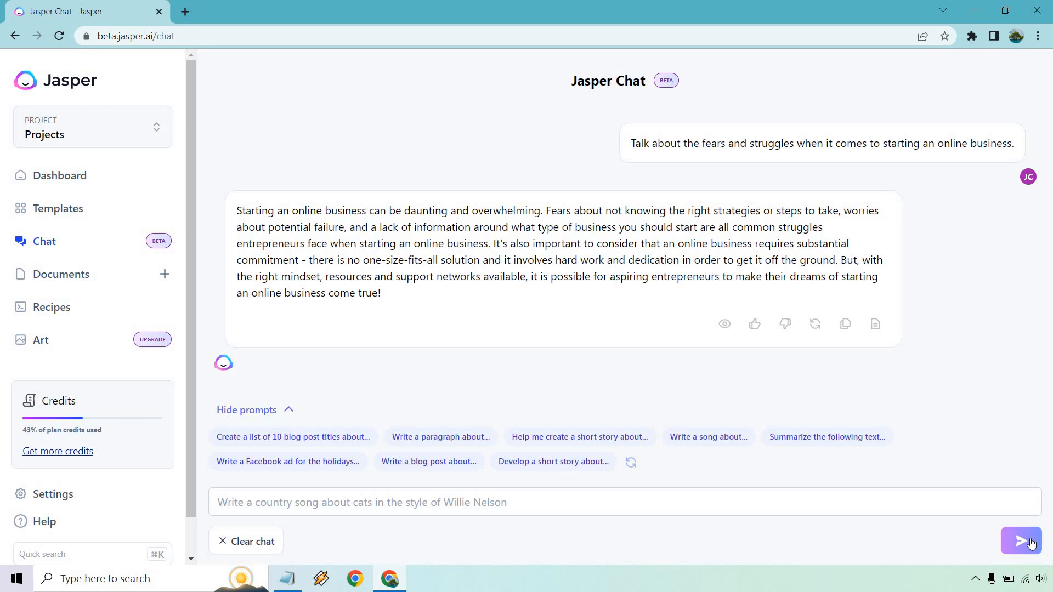
pyautogui.moveTo(875, 324)
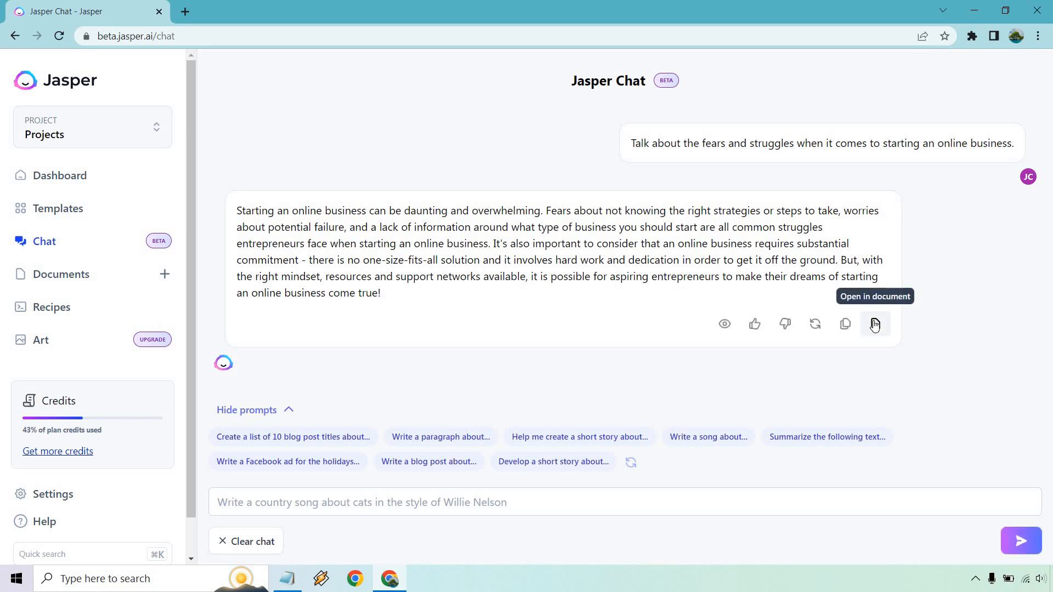
# Move the online-business reply into a new untitled document and highlight a phrase in it.
pyautogui.click(874, 325)
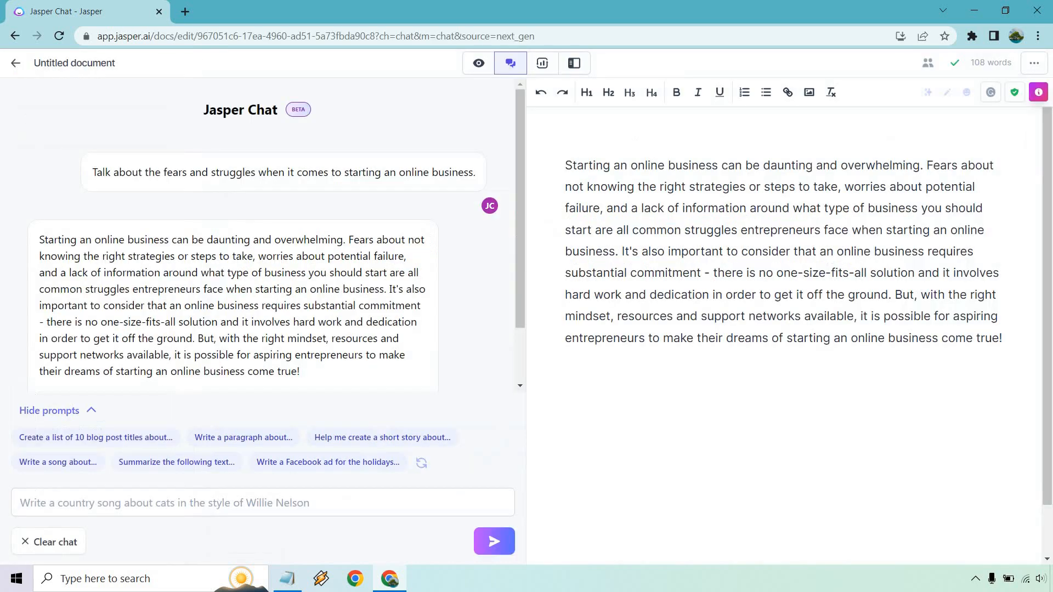
pyautogui.click(567, 358)
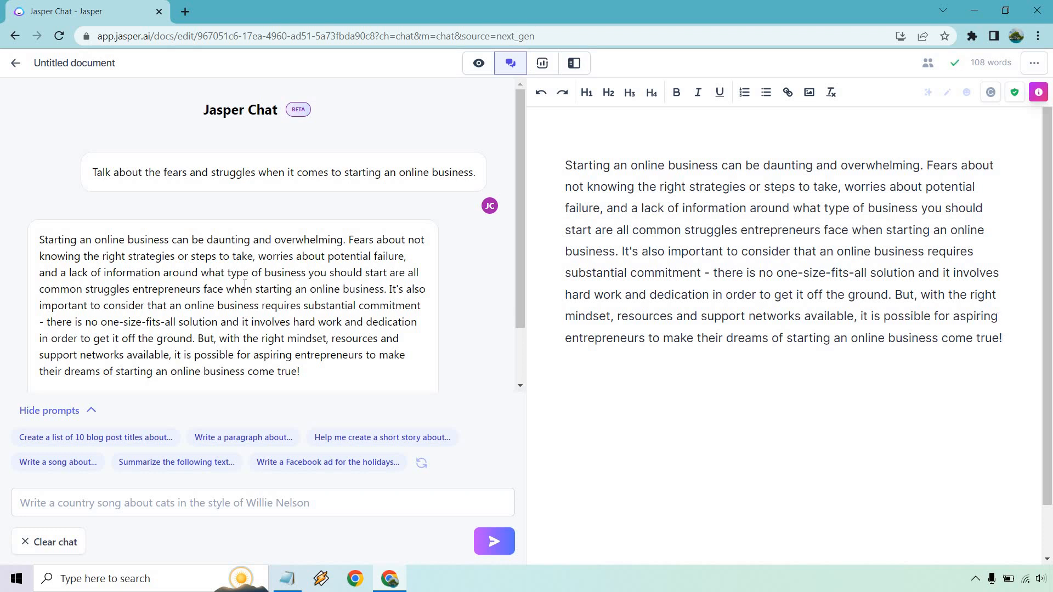
pyautogui.click(565, 380)
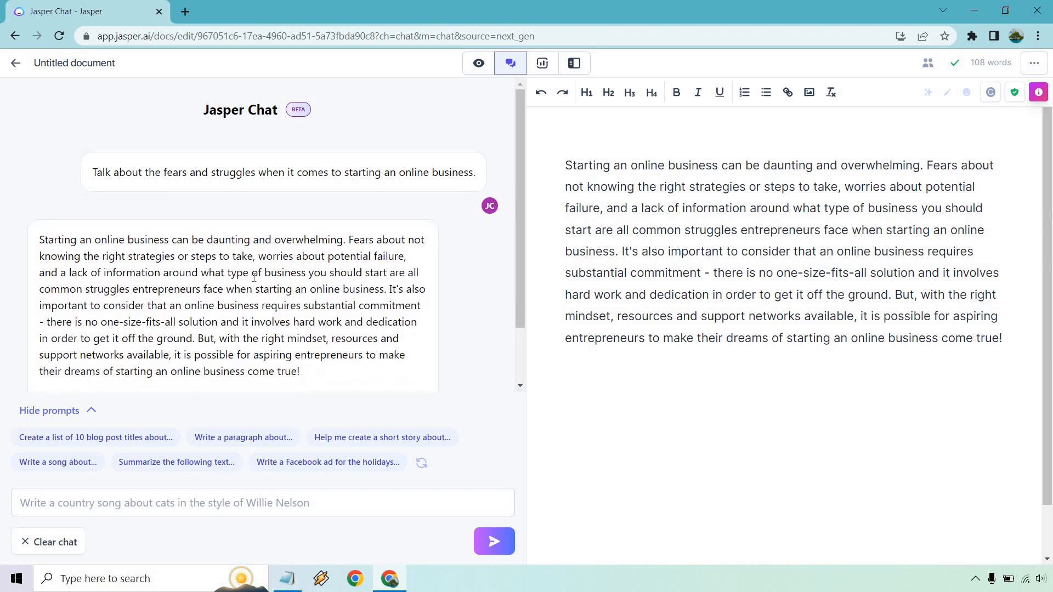
pyautogui.moveTo(239, 267)
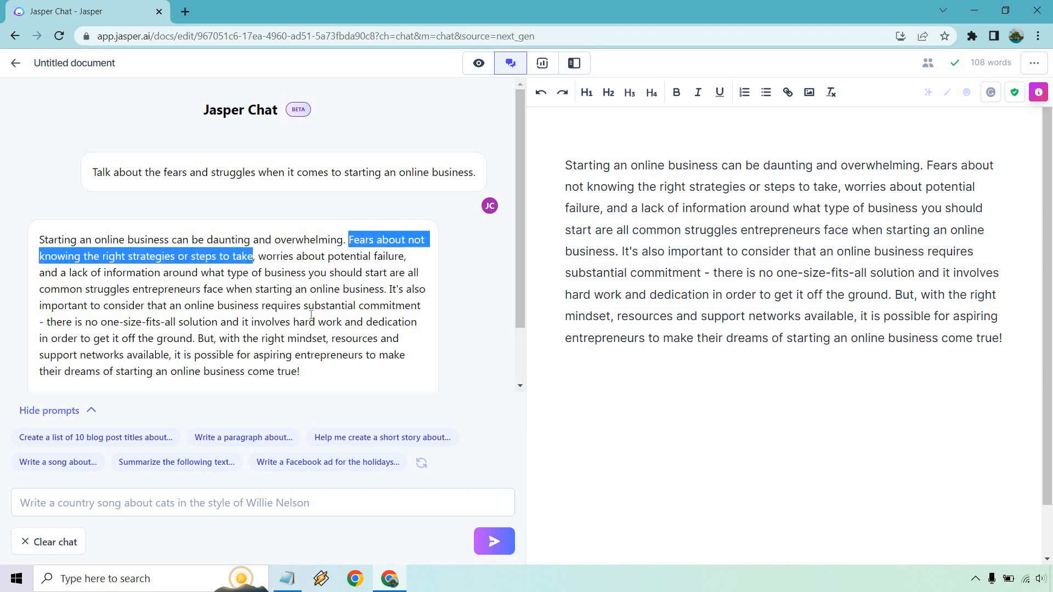
# Send a follow-up request about not knowing the right strategies when starting online.
pyautogui.click(243, 437)
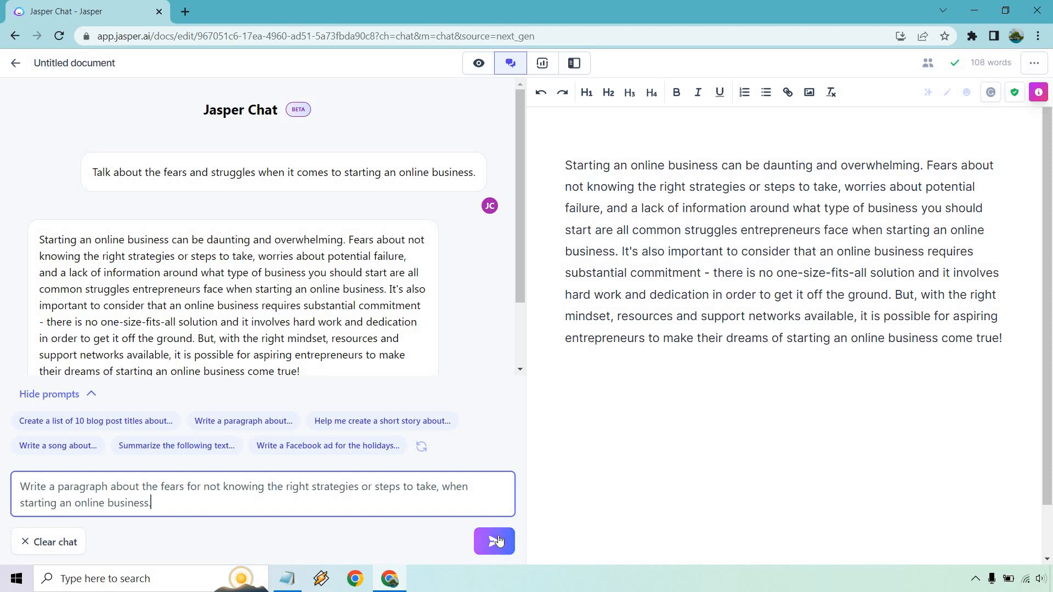
pyautogui.click(495, 542)
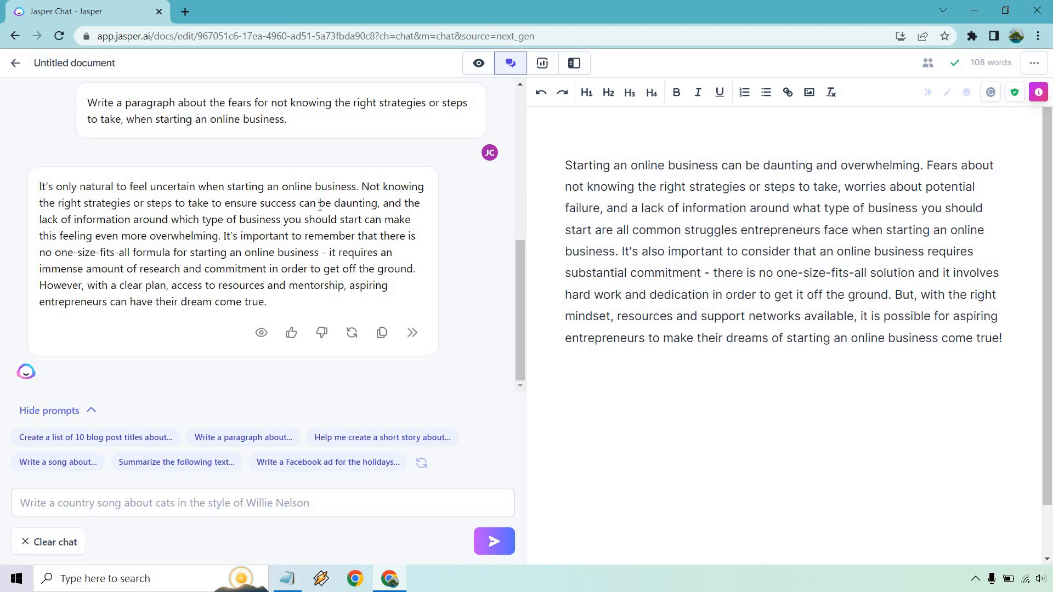
# Add the uncertainty reply to the document as a second paragraph, reaching 204 words.
pyautogui.click(383, 332)
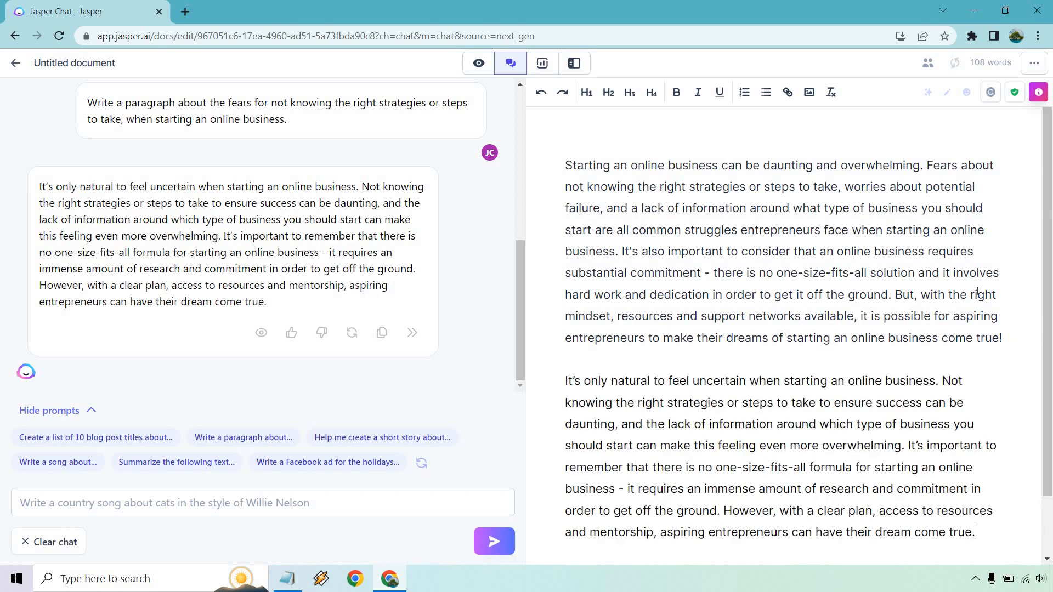
pyautogui.scroll(3)
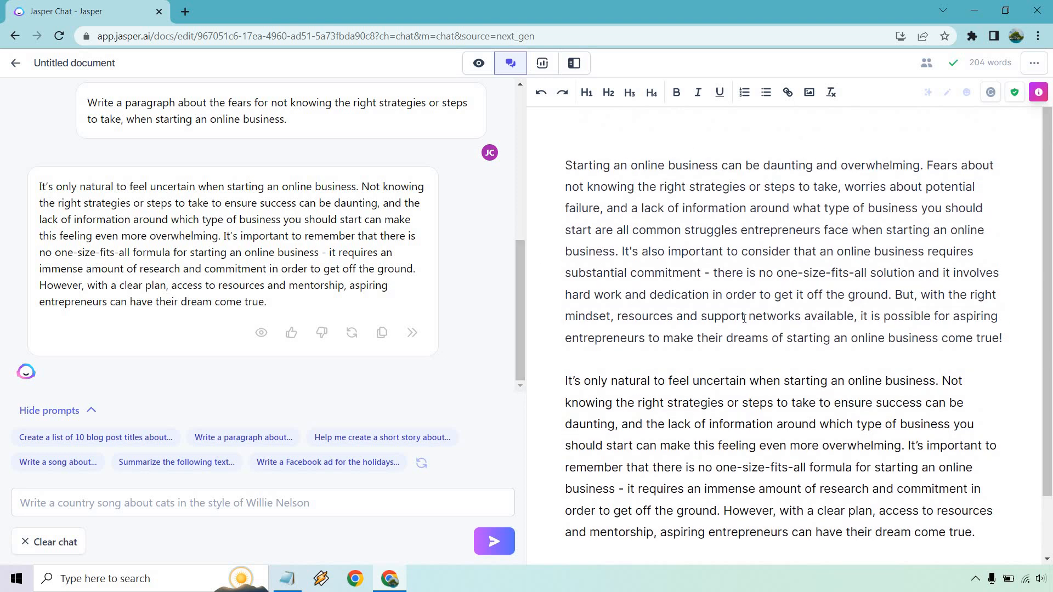
pyautogui.scroll(3)
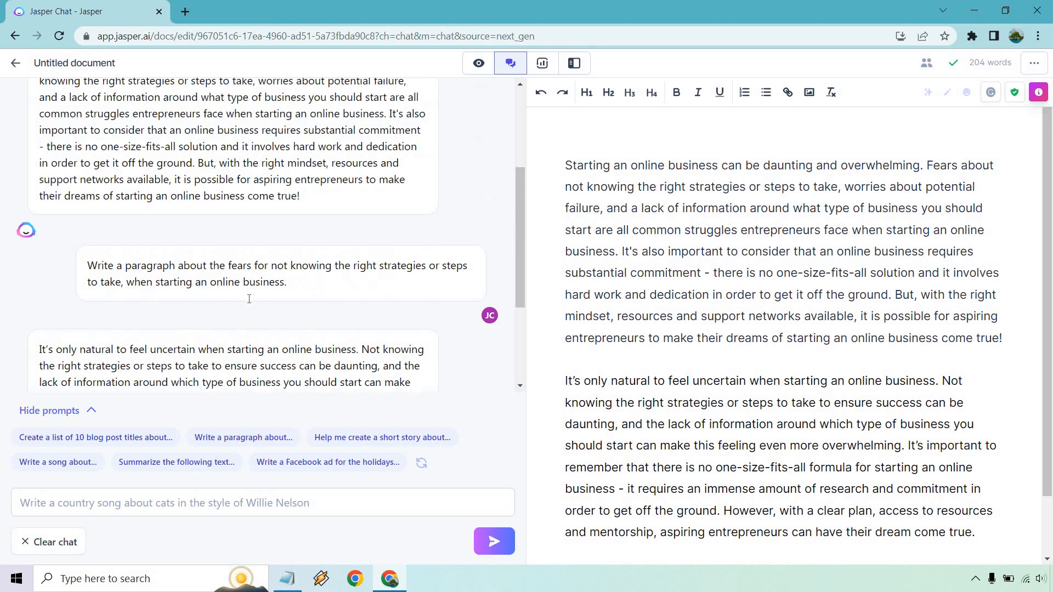
pyautogui.scroll(-3)
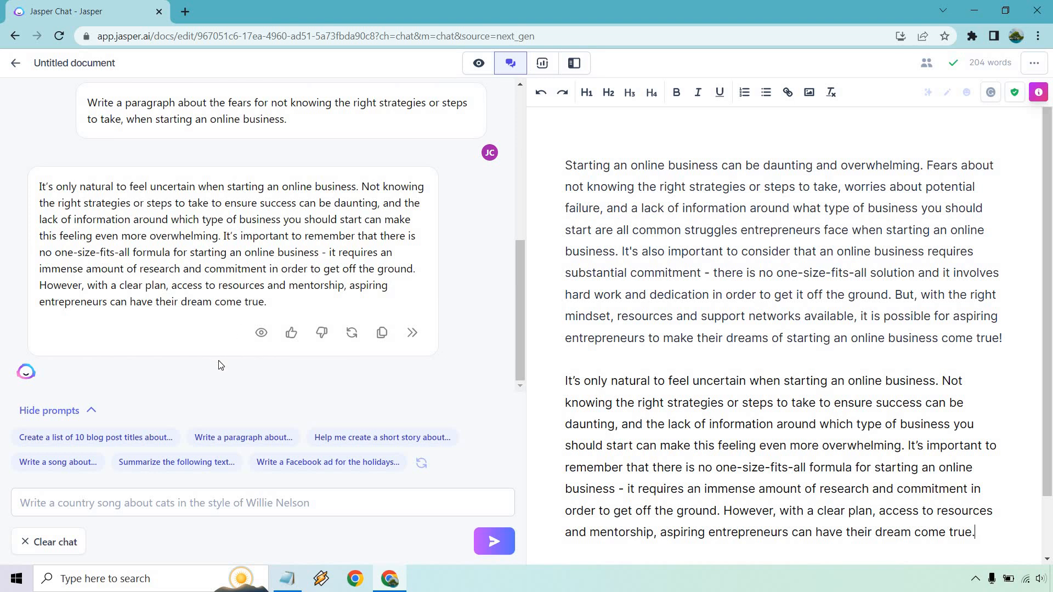
pyautogui.moveTo(228, 372)
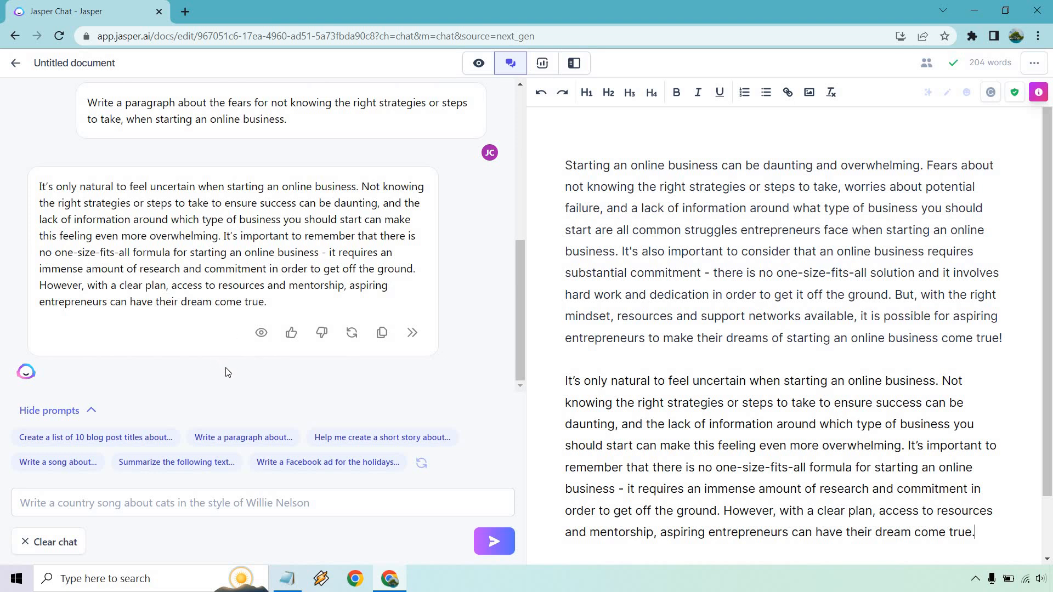
pyautogui.moveTo(175, 510)
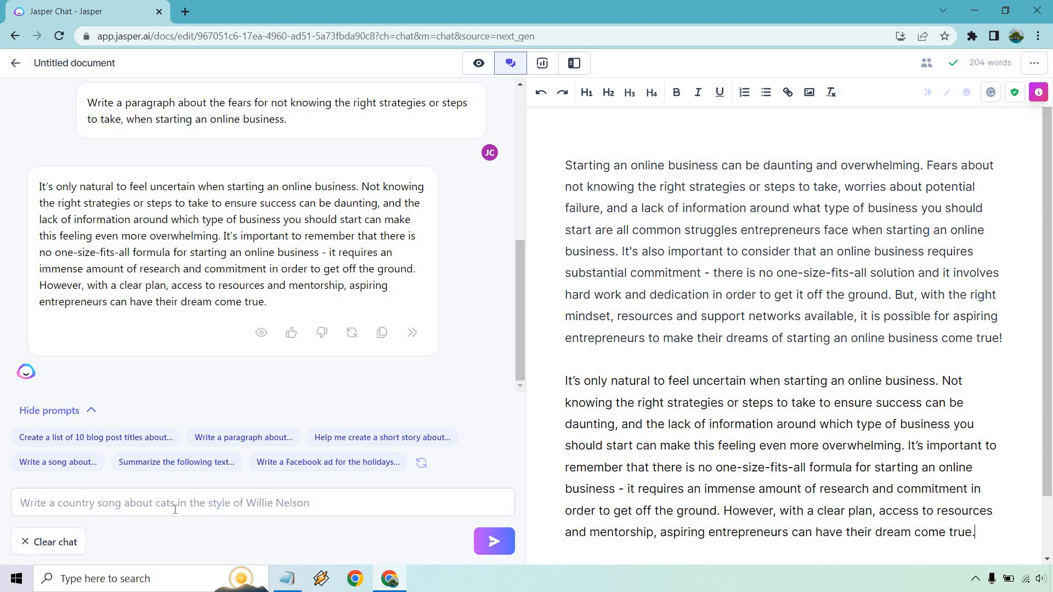
# Submit the question on the average golfer's fears before teeing off on the first hole.
pyautogui.click(493, 542)
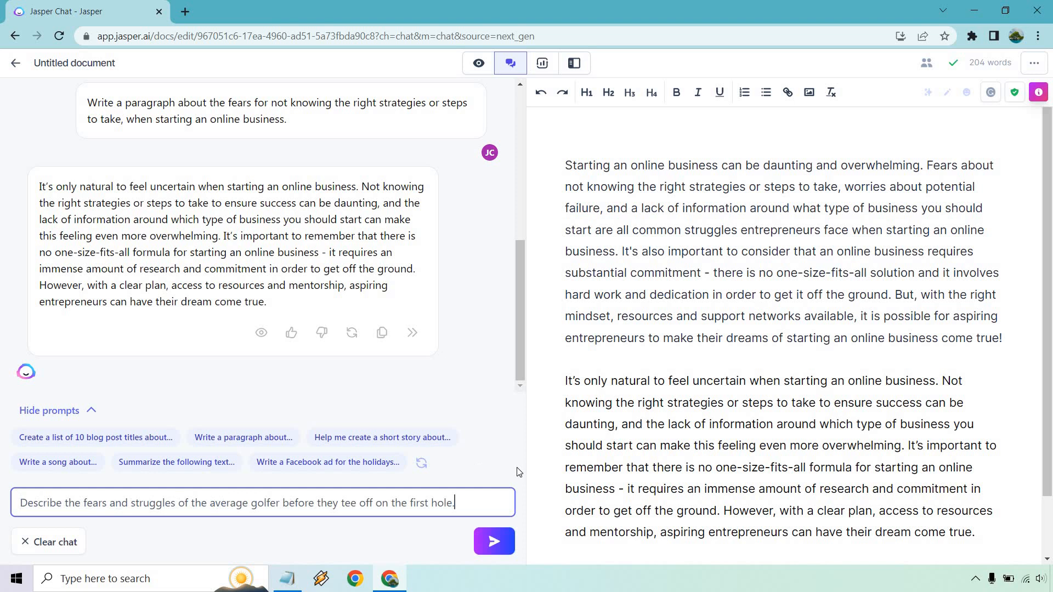
pyautogui.moveTo(496, 466)
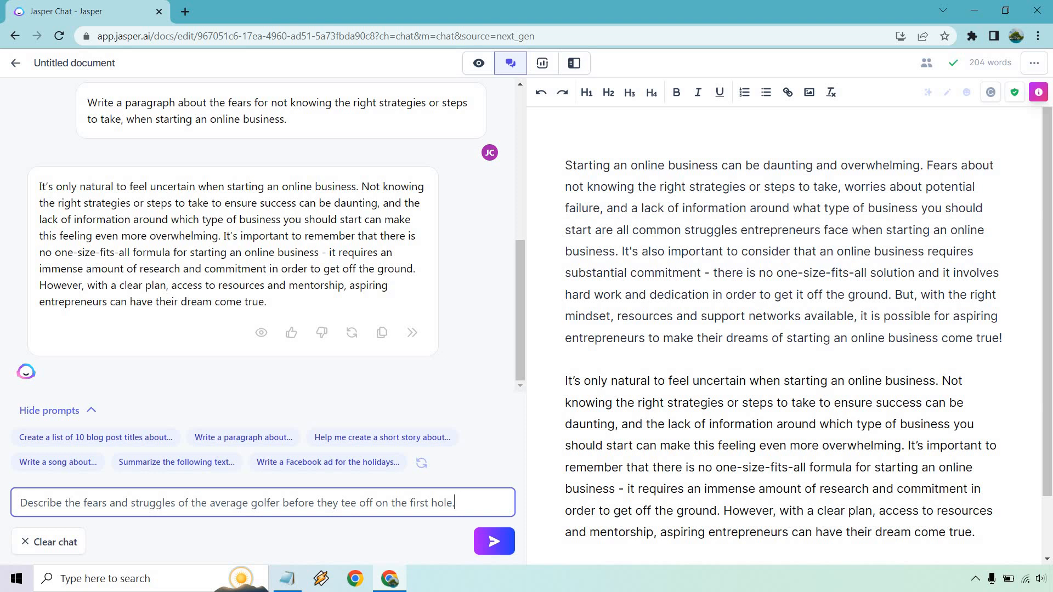
pyautogui.moveTo(490, 475)
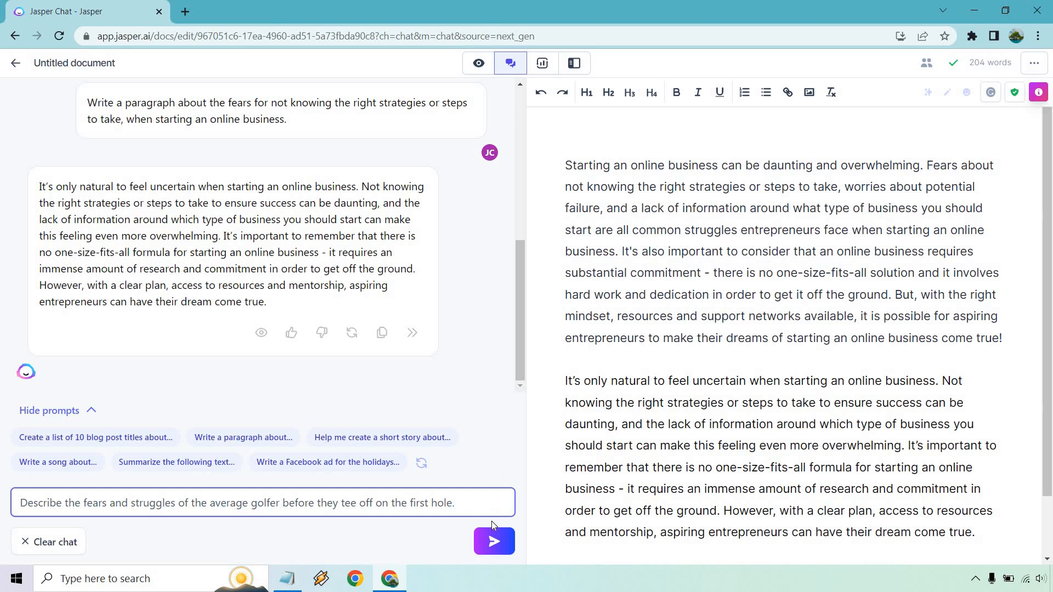
pyautogui.click(494, 541)
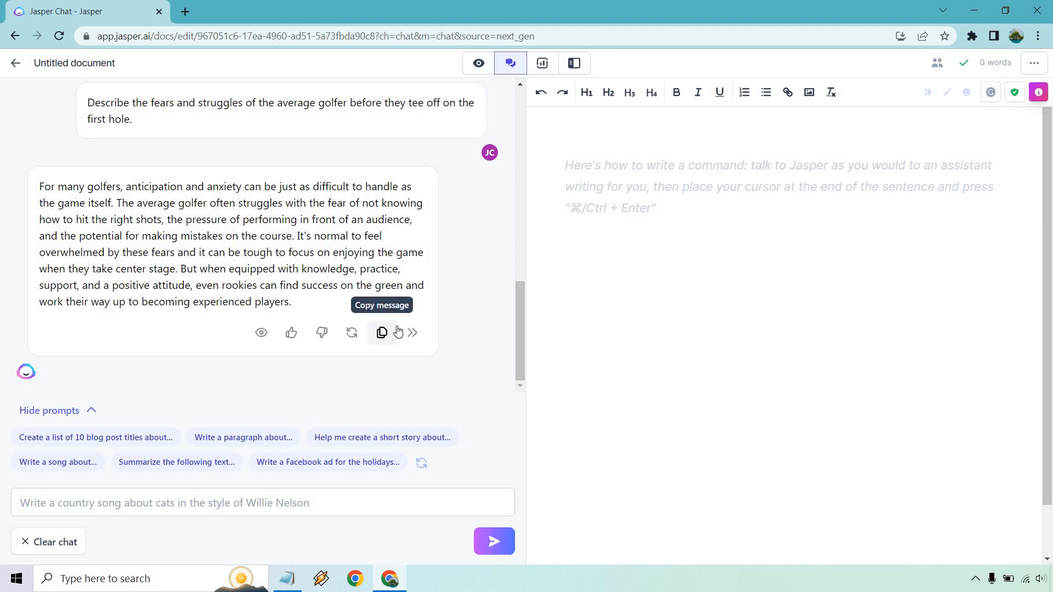
# Paste the first-tee anxiety paragraph into the document (104 words) and place the cursor at its start.
pyautogui.click(382, 333)
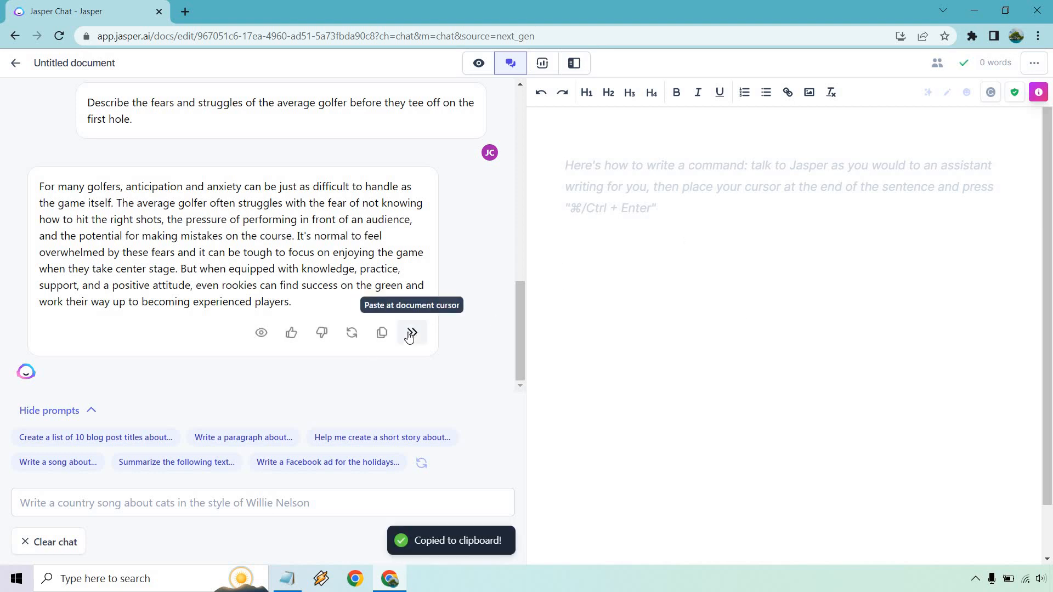
pyautogui.click(410, 333)
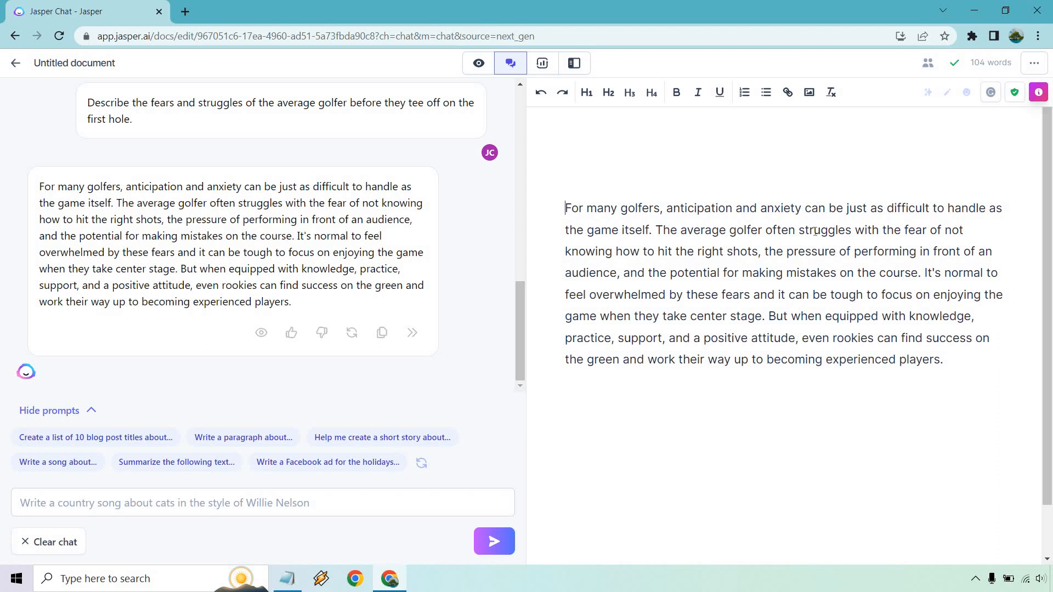
pyautogui.scroll(3)
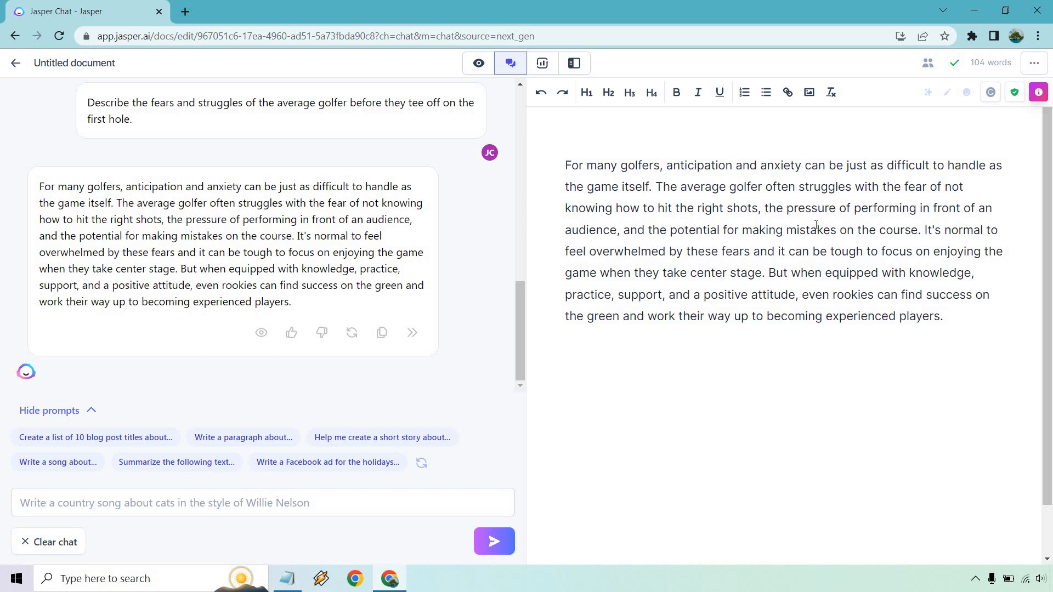
pyautogui.click(566, 165)
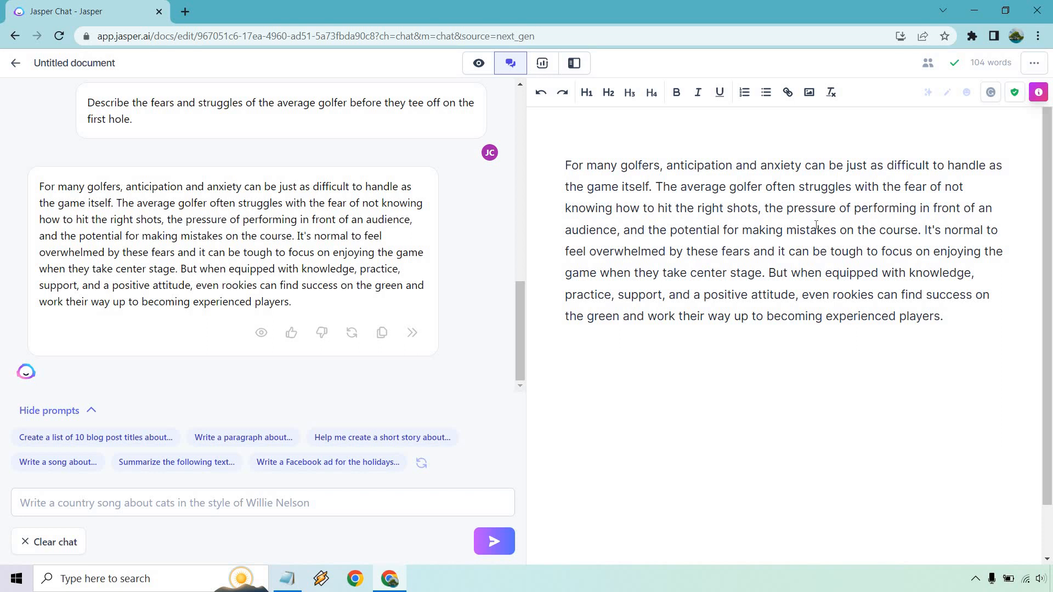
pyautogui.click(566, 165)
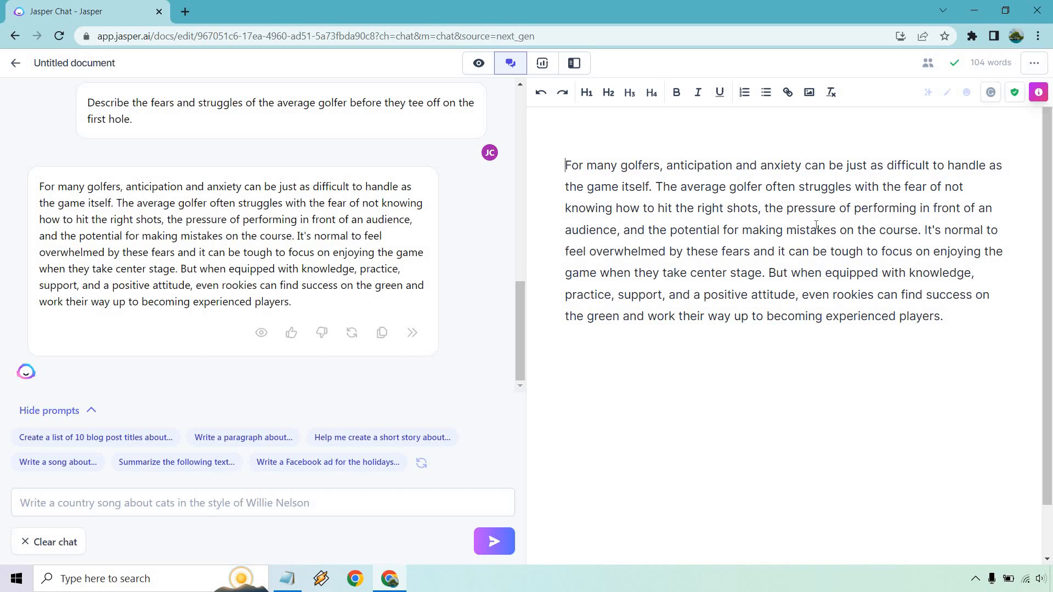
pyautogui.moveTo(765, 282)
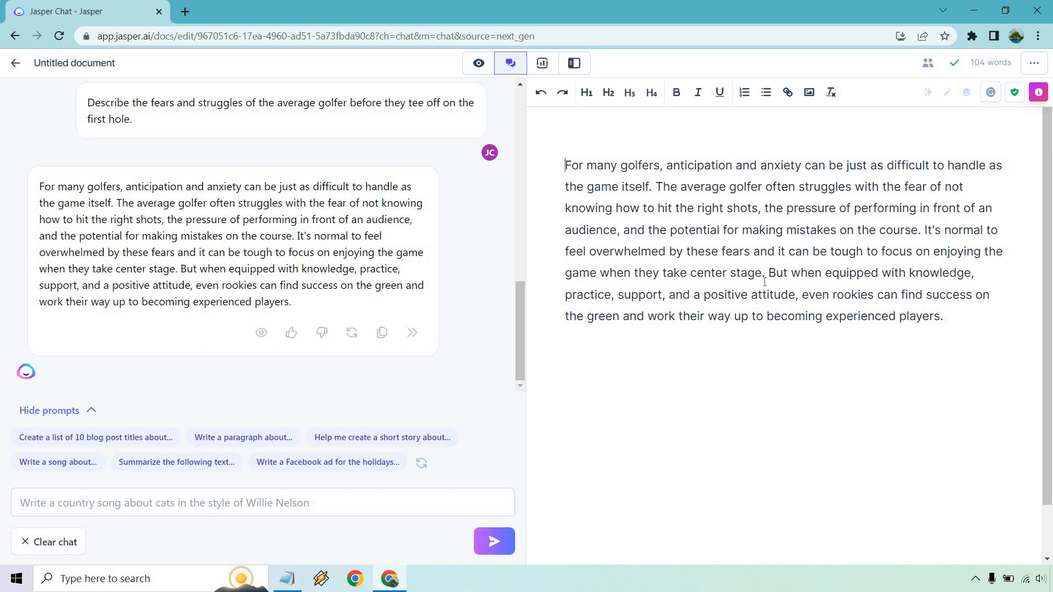
pyautogui.moveTo(760, 294)
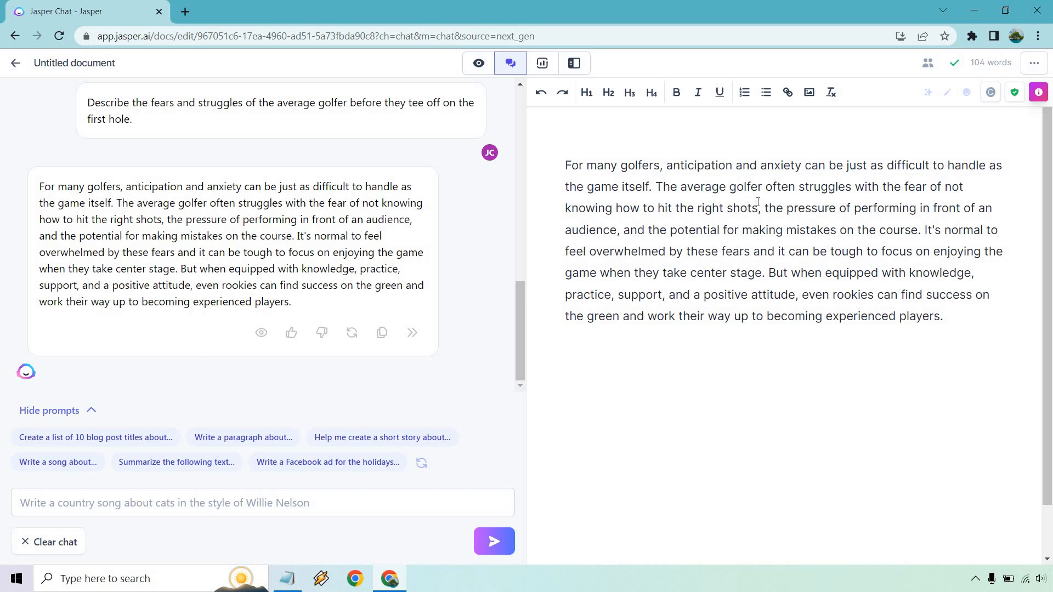
# Draft the prompt 'Talk about the anxiety that occurs when playing golf in front of a bigger crowd.'.
pyautogui.click(262, 502)
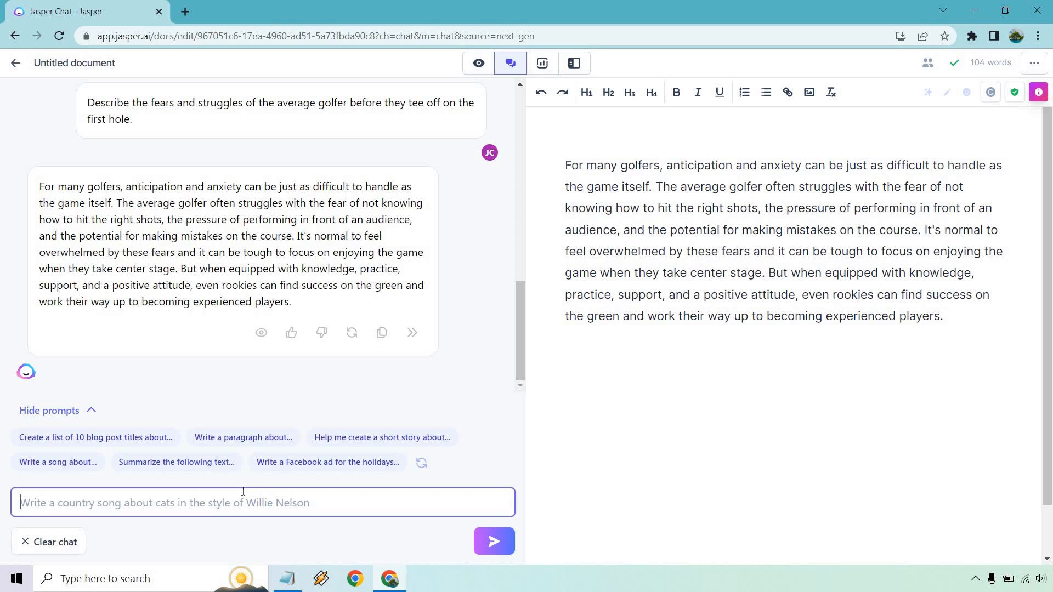
pyautogui.write('Talk about the')
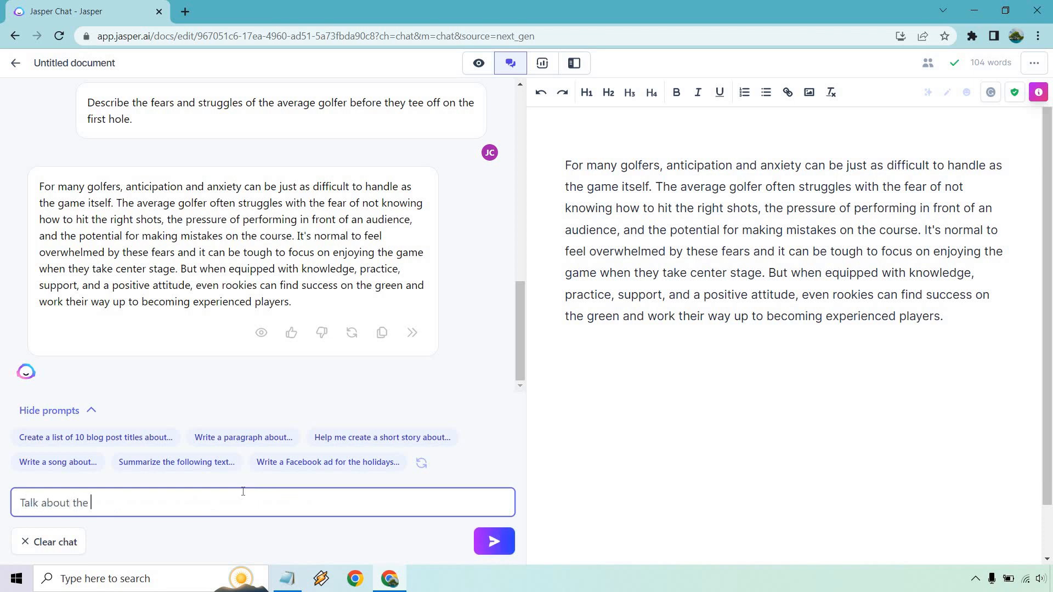
pyautogui.write('anxiety that')
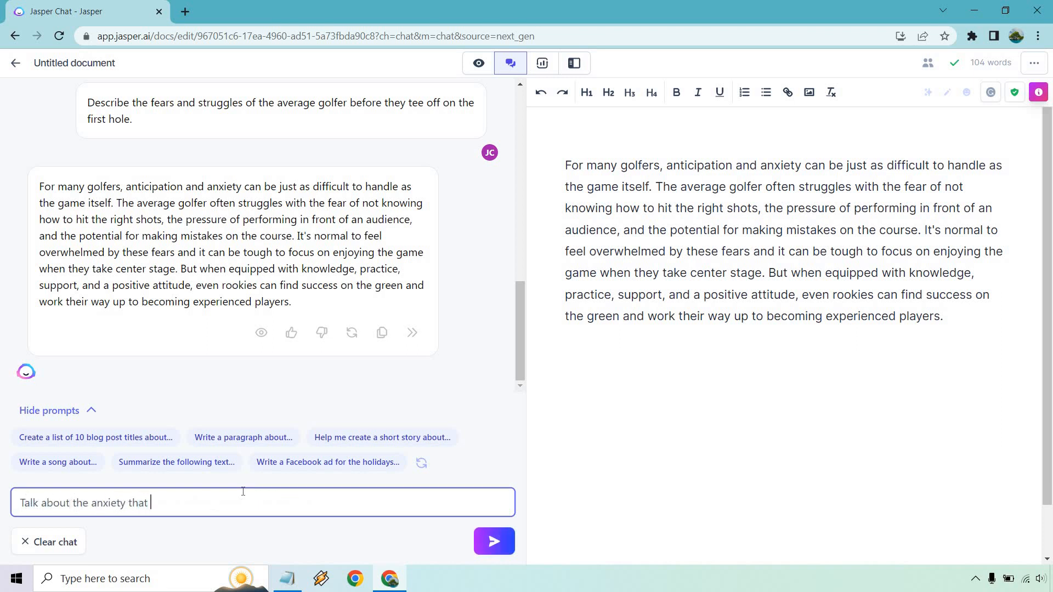
pyautogui.write('occurs w')
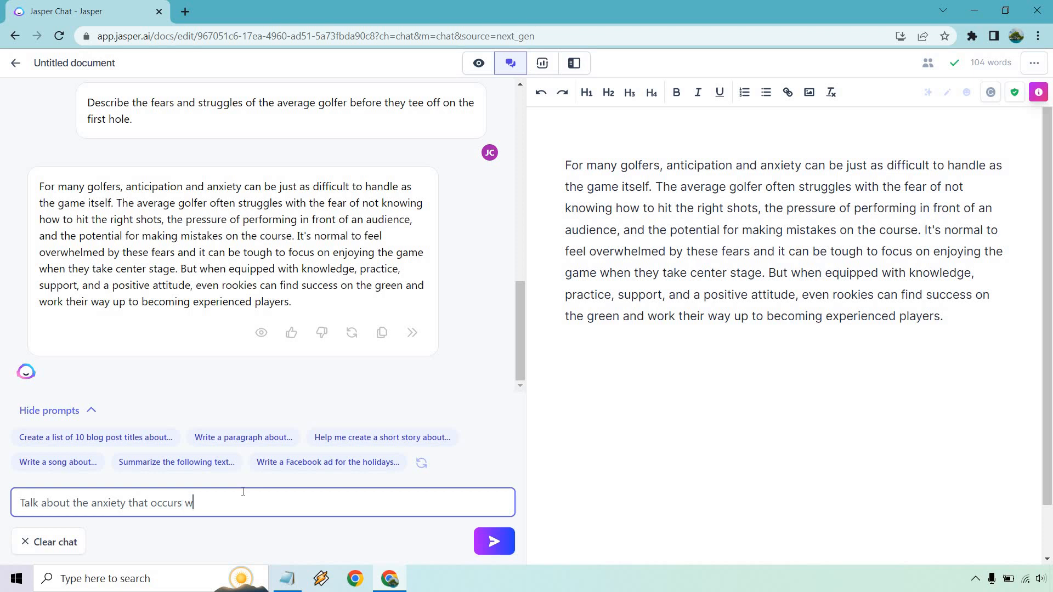
pyautogui.write('hen playig')
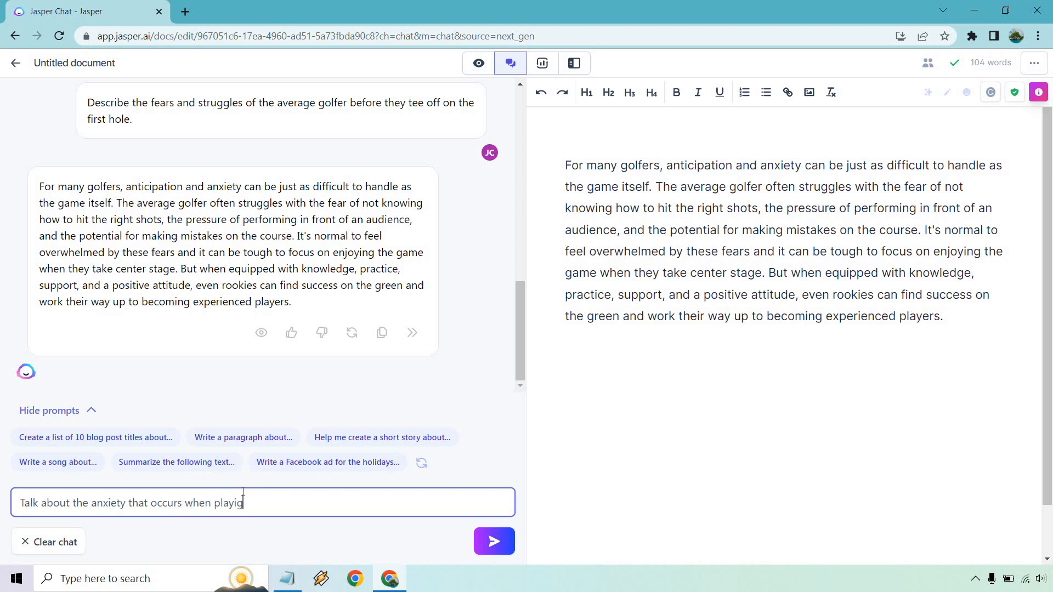
pyautogui.write('golf in front')
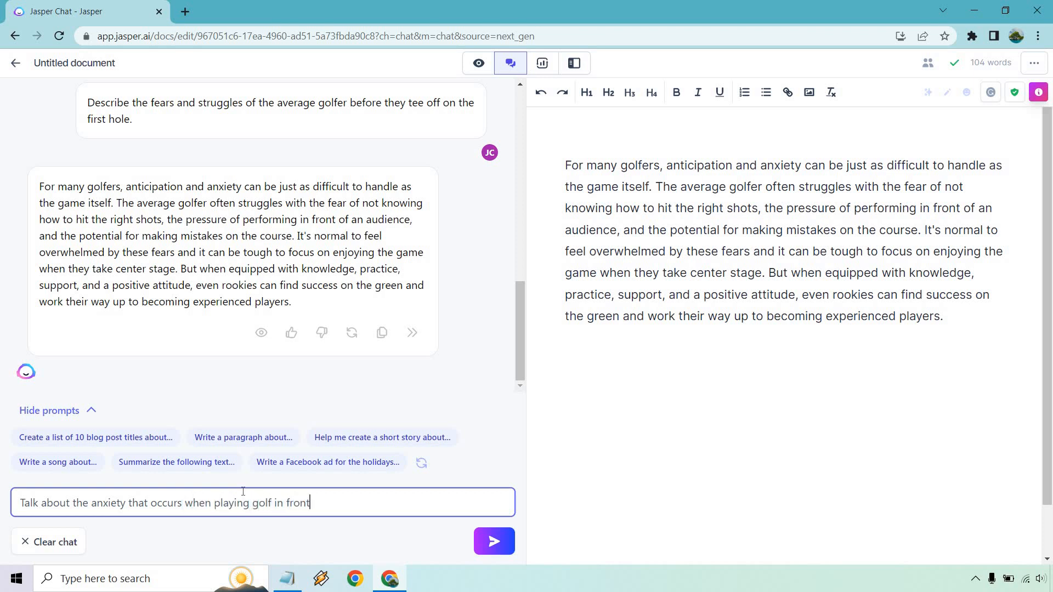
pyautogui.write('of a bigger cr')
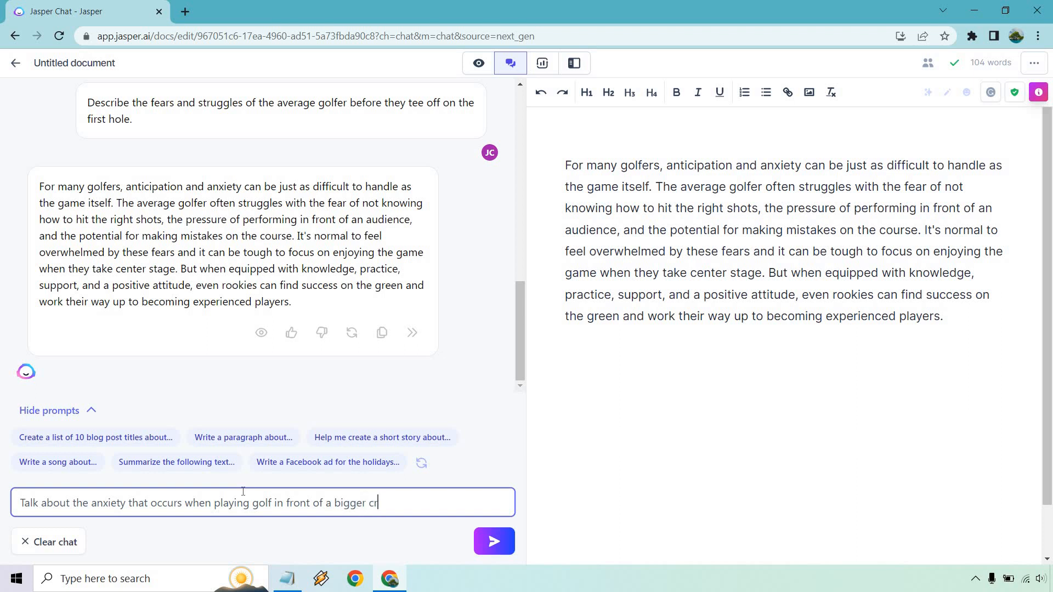
pyautogui.write('owd.')
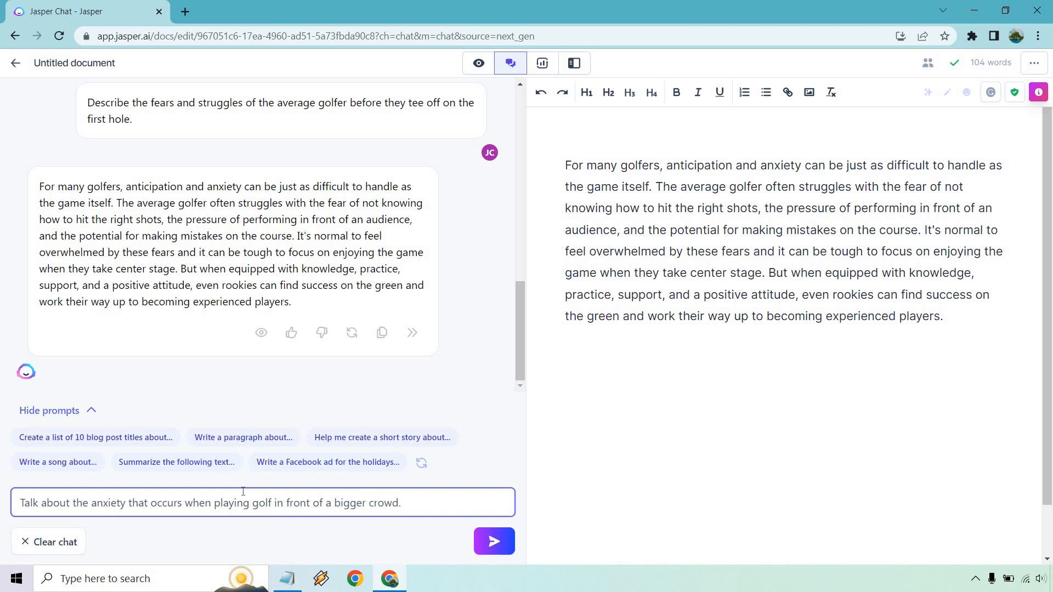
pyautogui.click(400, 502)
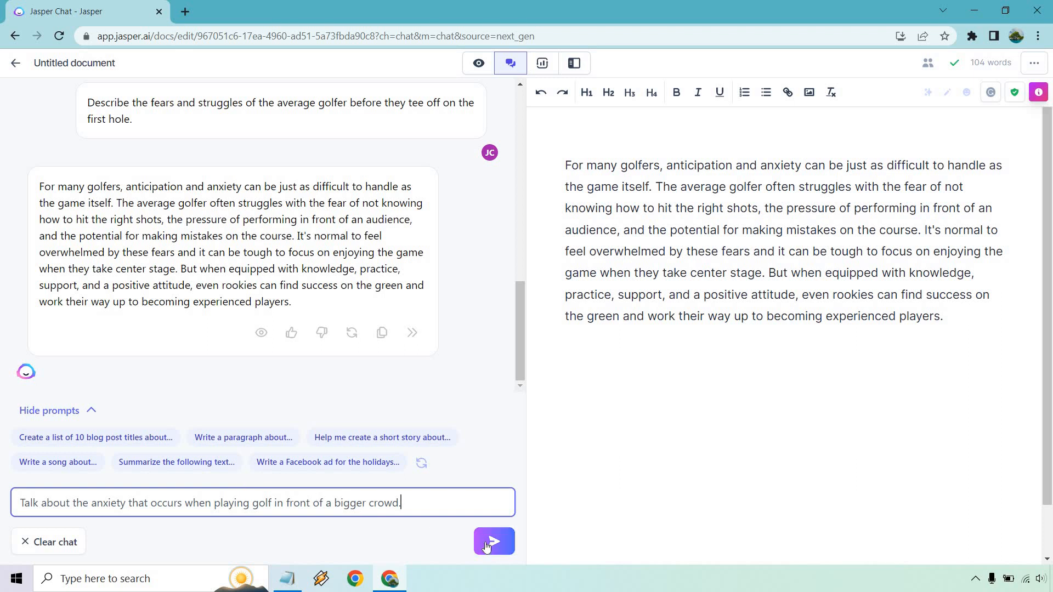
# Send the bigger-crowd prompt and get Jasper's paragraph on crowd-pressure nerves.
pyautogui.click(494, 542)
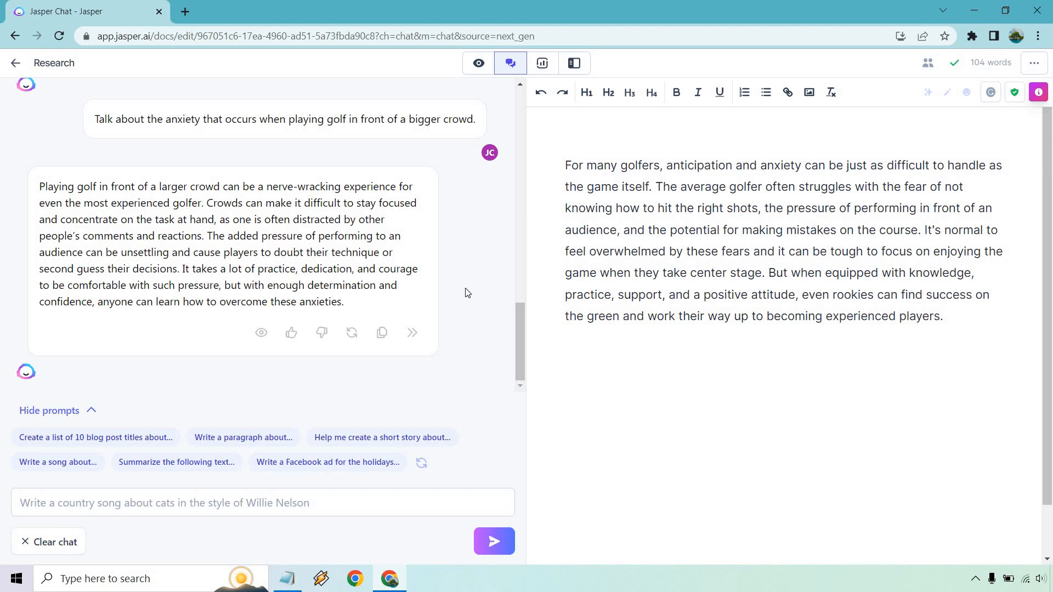
pyautogui.moveTo(411, 333)
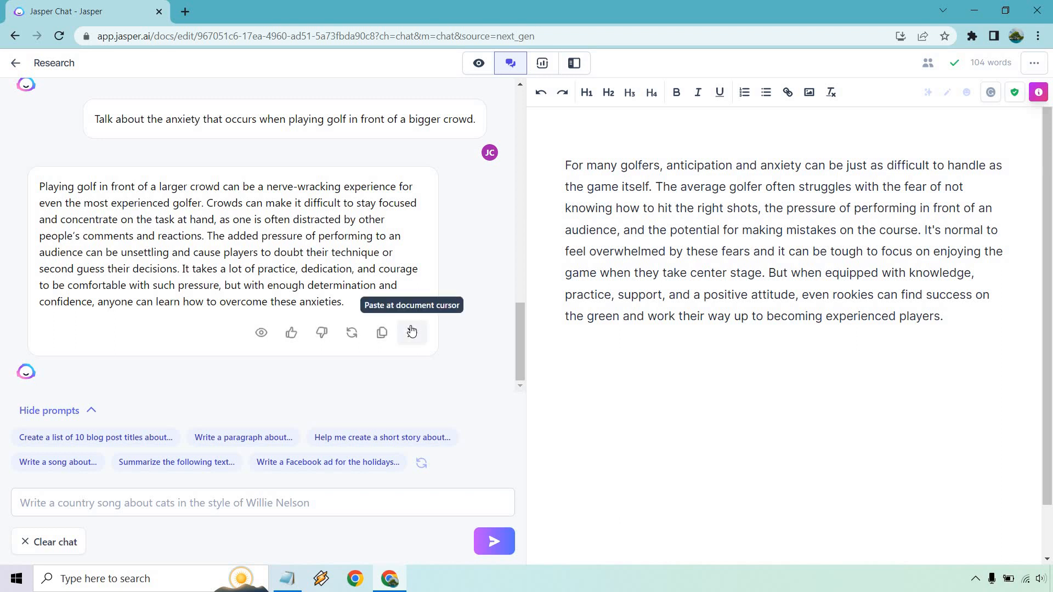
# Paste the crowd-anxiety paragraph after the golfer paragraph in the Research document, reaching 201 words.
pyautogui.click(411, 333)
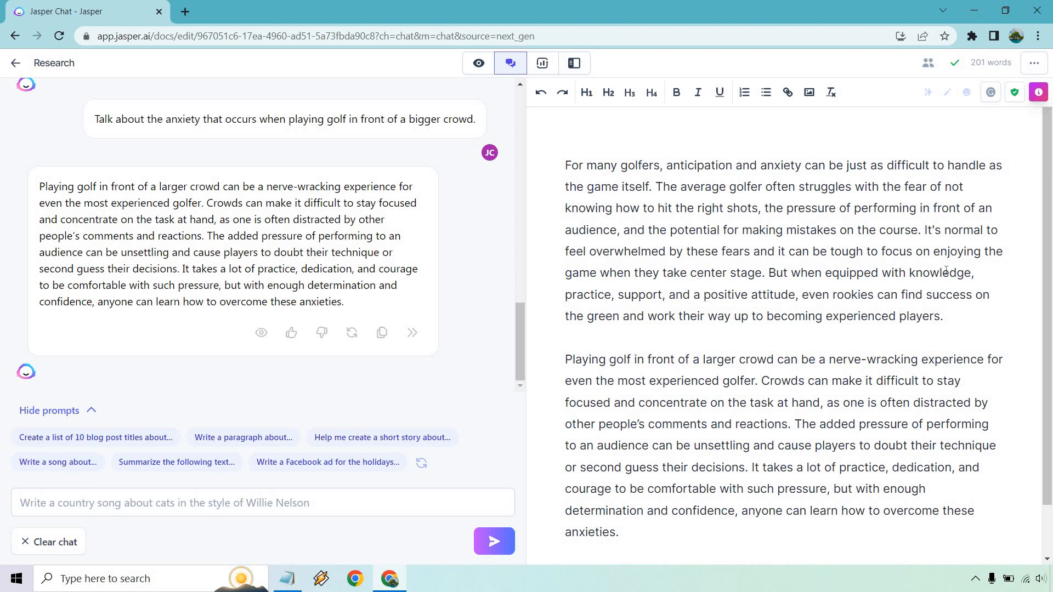
pyautogui.click(262, 503)
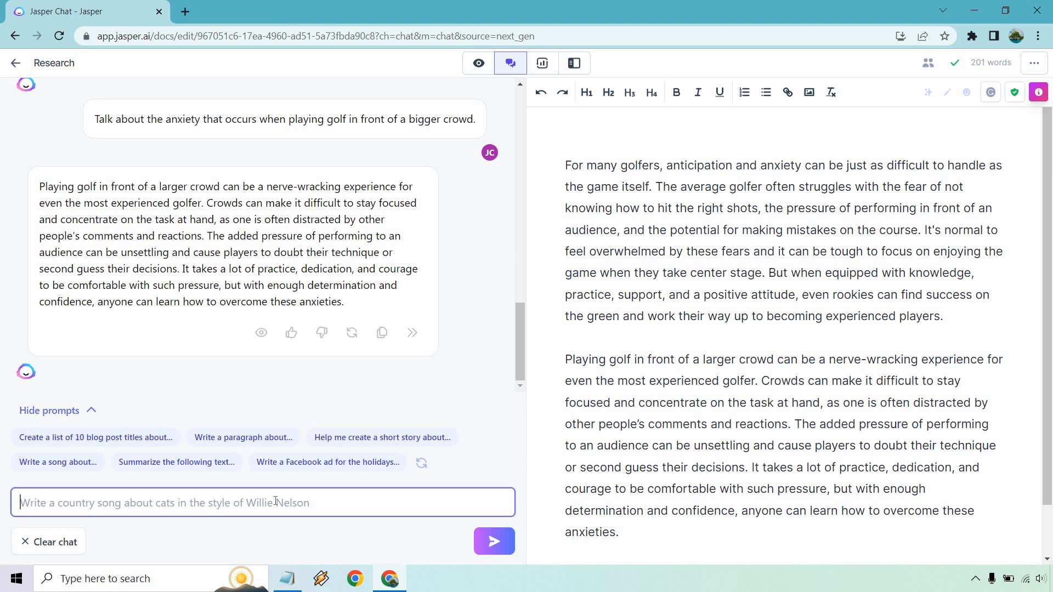
# Enter the follow-up prompt 'Tell me more about the biggest fears/struggles when it comes to X...'.
pyautogui.write('Tell')
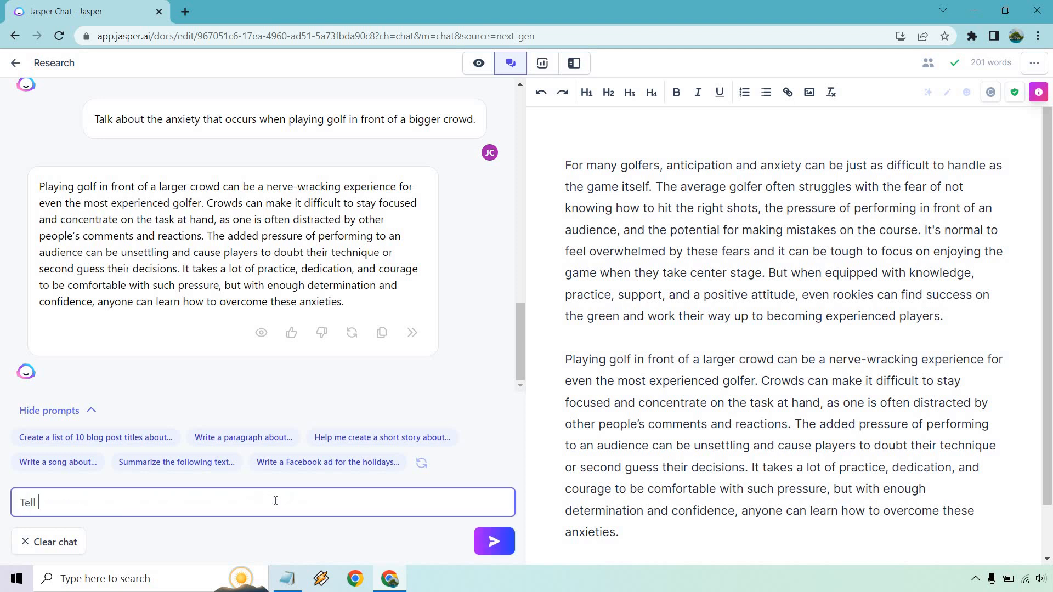
pyautogui.write('me more about t')
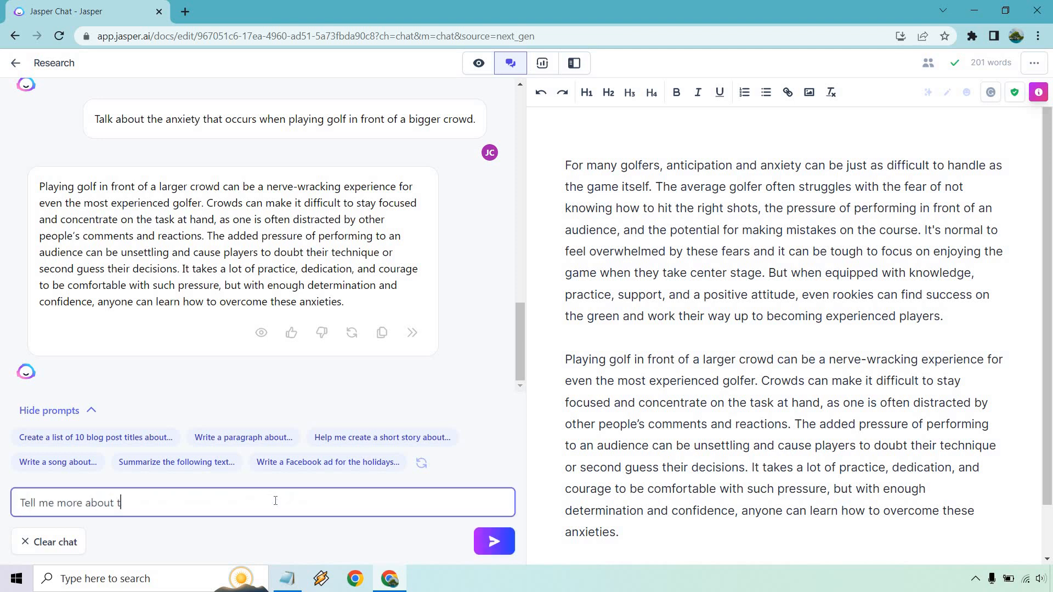
pyautogui.write('he biggest fears/struggles when it comes to X...')
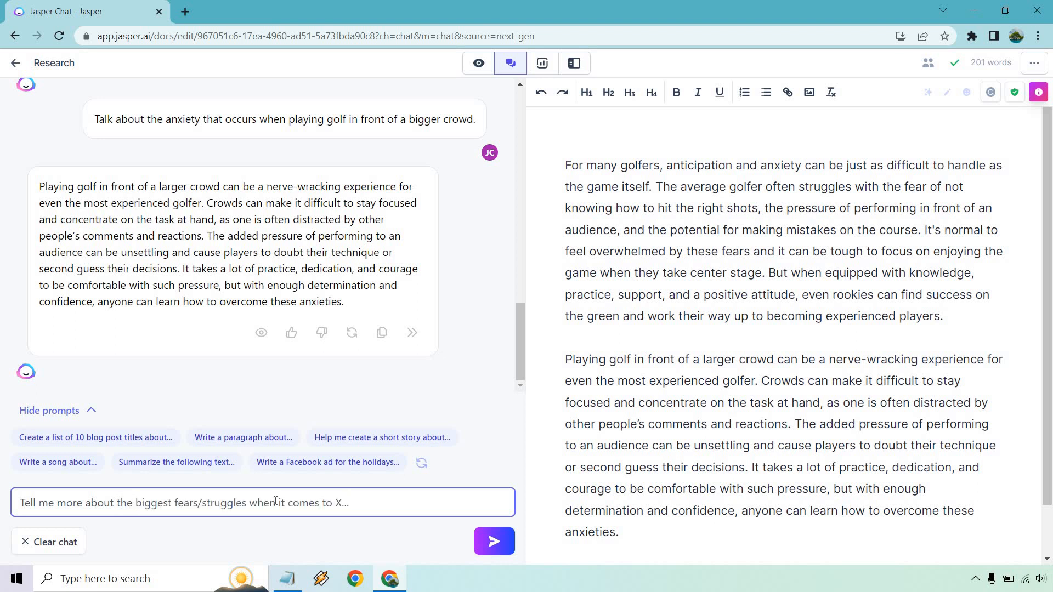